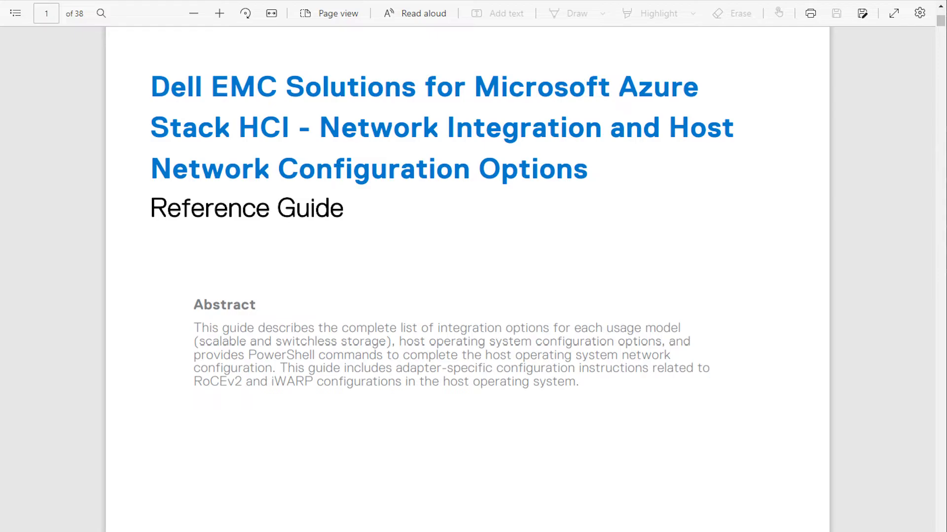
Scroll the network guide PDF to page 8's fully converged host topology diagram
{"action": "scroll", "scroll_direction": "down", "scroll_amount": 3}
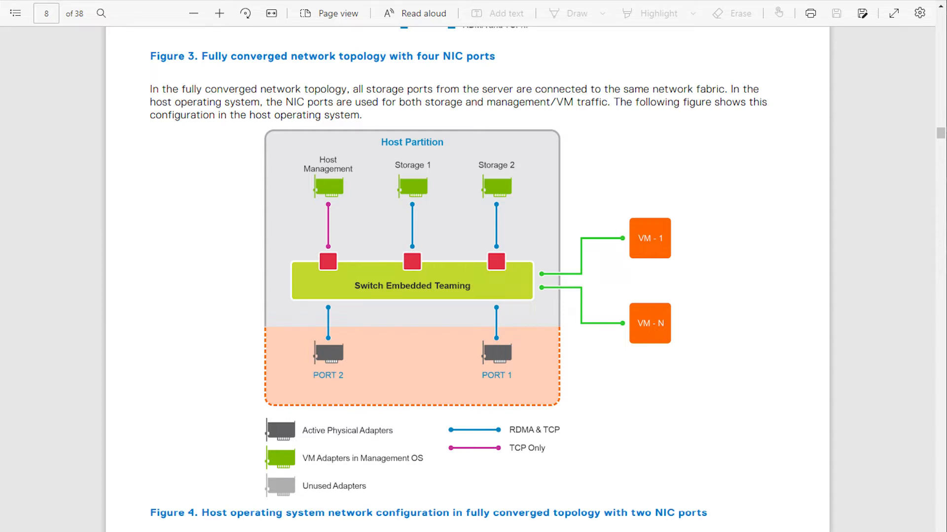
{"action": "scroll", "scroll_direction": "down", "scroll_amount": 3}
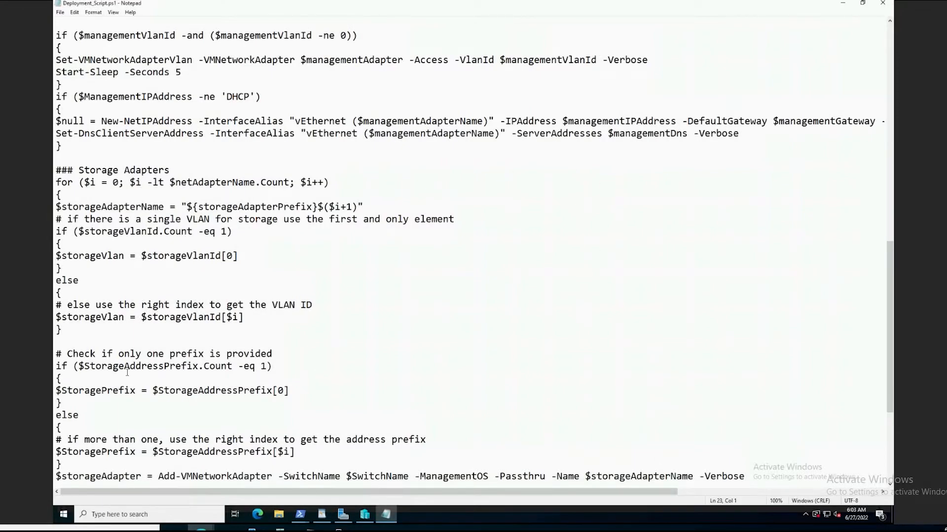
{"action": "mouse_move", "coordinate": [470, 233]}
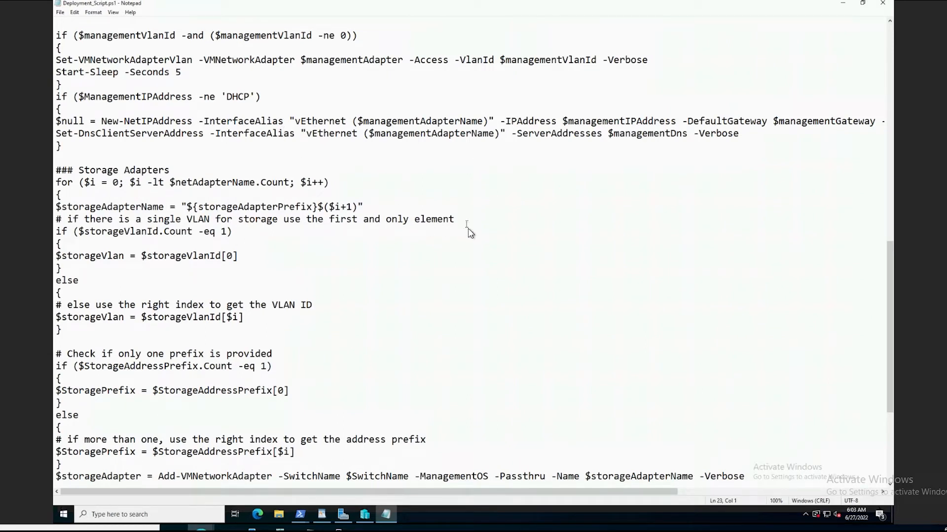
{"action": "mouse_move", "coordinate": [471, 281]}
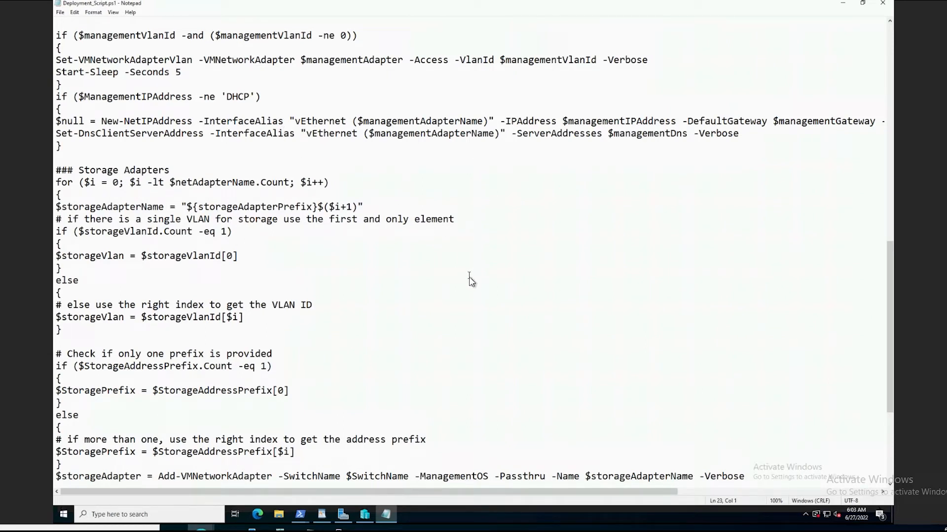
{"action": "mouse_move", "coordinate": [480, 312]}
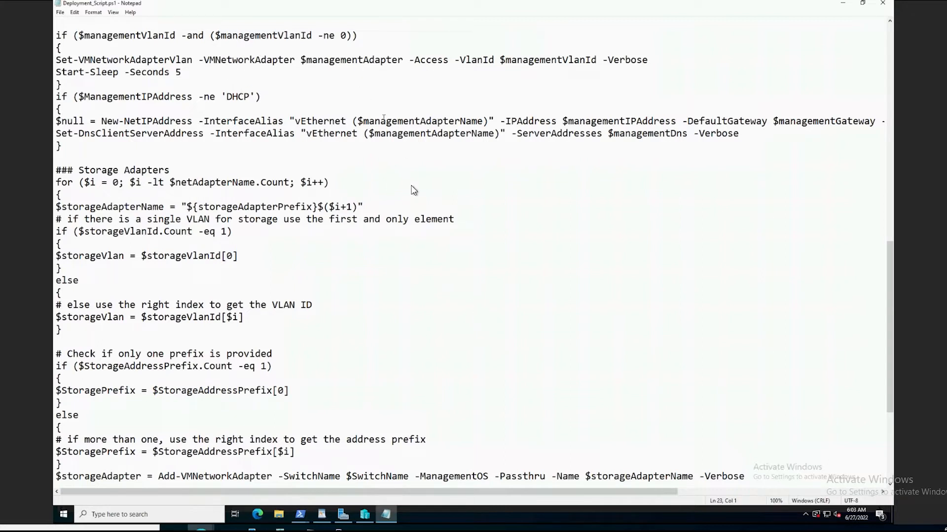
{"action": "mouse_move", "coordinate": [460, 307]}
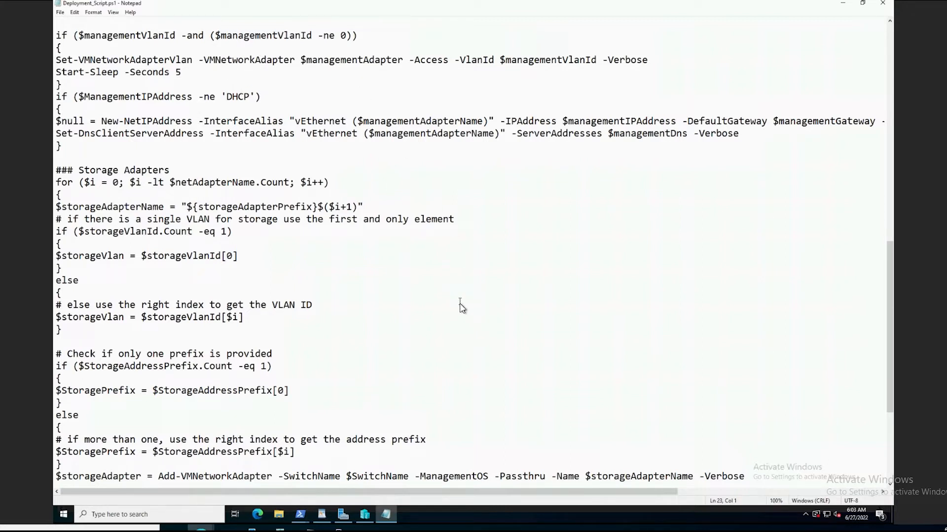
{"action": "mouse_move", "coordinate": [454, 347]}
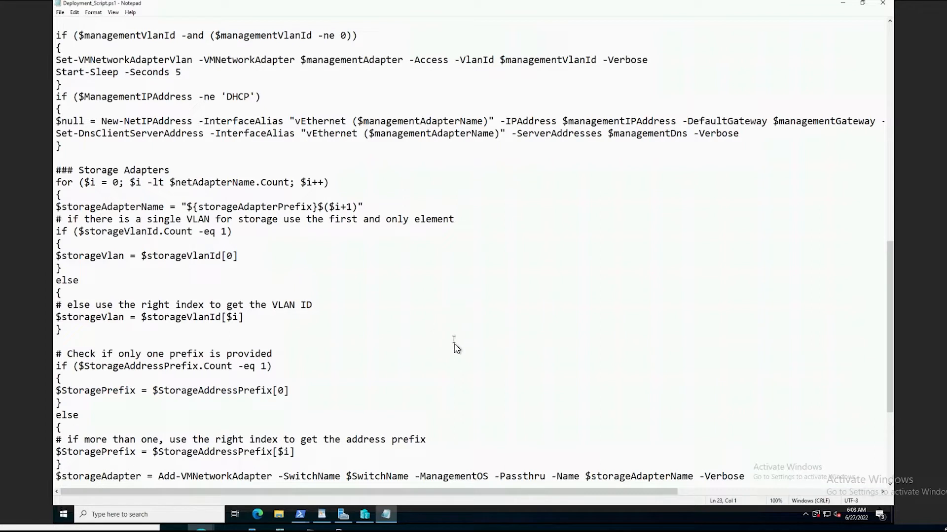
{"action": "mouse_move", "coordinate": [483, 378]}
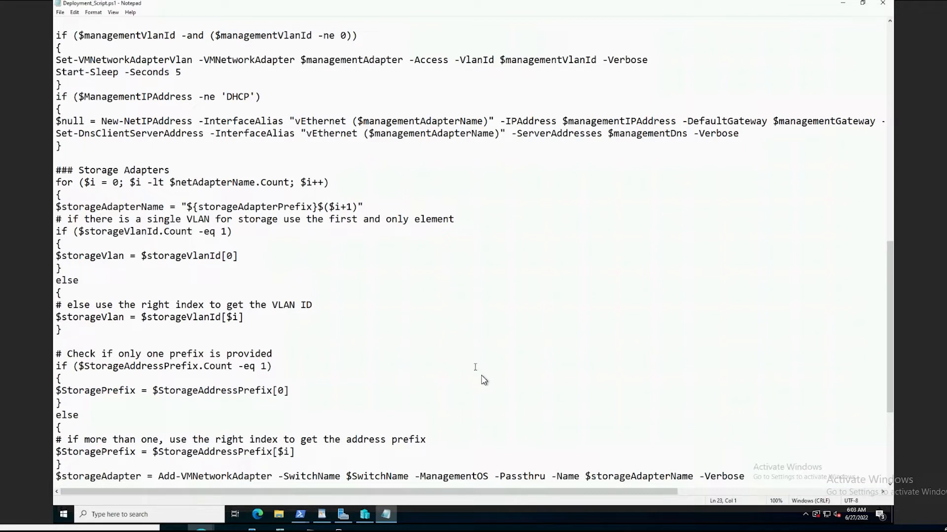
{"action": "mouse_move", "coordinate": [323, 222]}
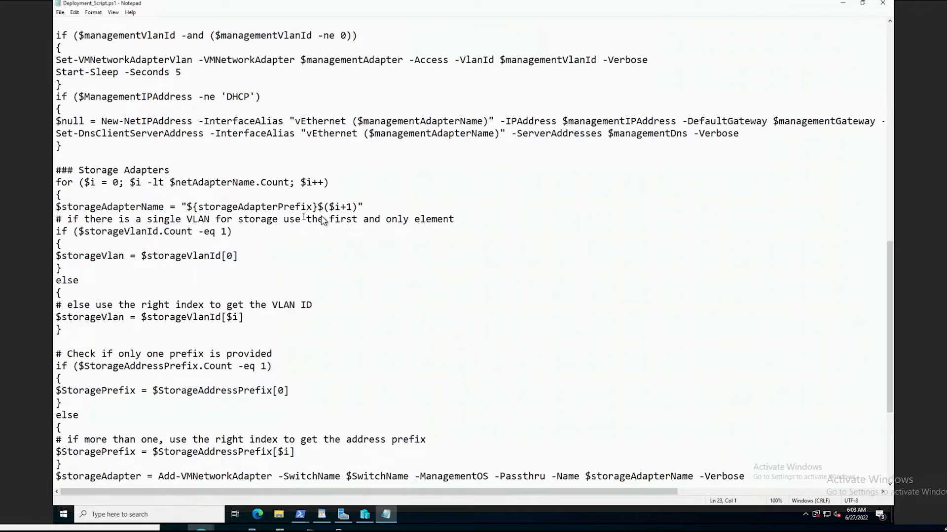
{"action": "mouse_move", "coordinate": [387, 294]}
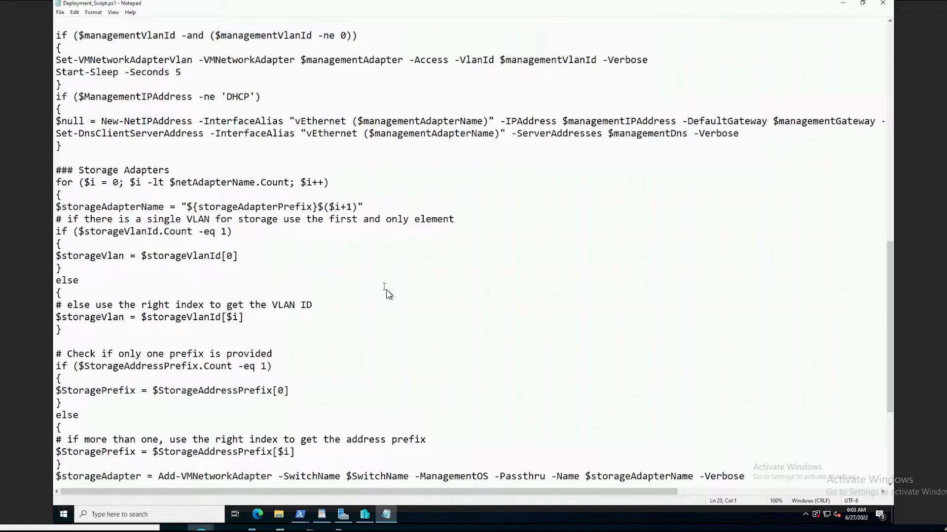
{"action": "mouse_move", "coordinate": [408, 335]}
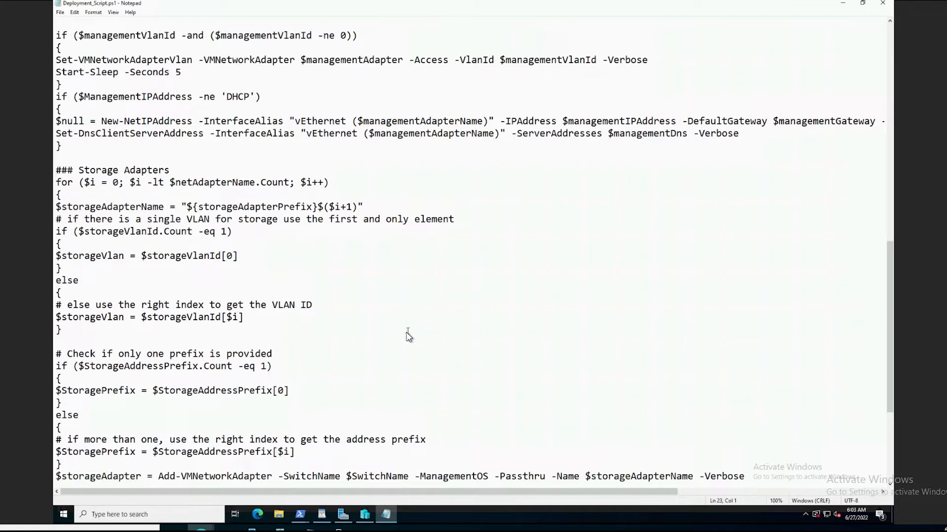
Review Deployment_Script.ps1 down to its storage VLAN/IP section, then minimize Notepad to reveal PowerShell
{"action": "scroll", "scroll_direction": "down", "scroll_amount": 3}
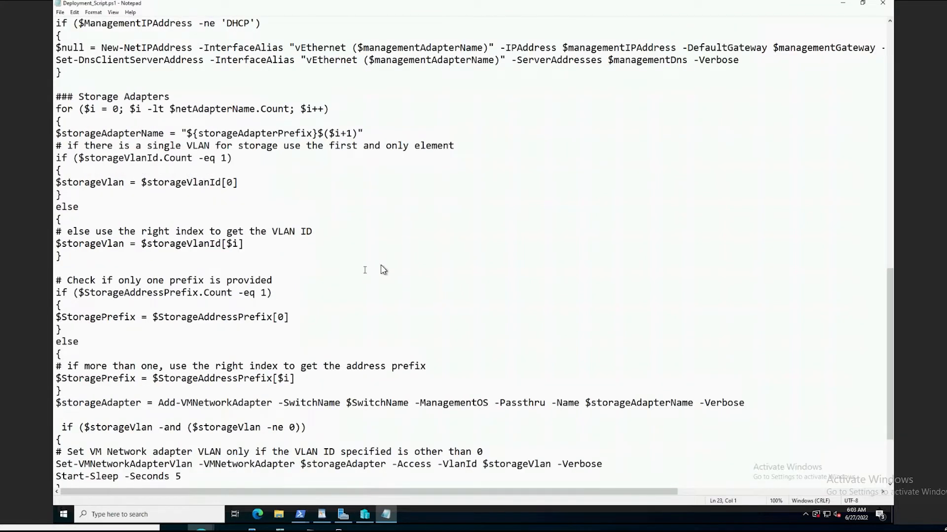
{"action": "mouse_move", "coordinate": [387, 273]}
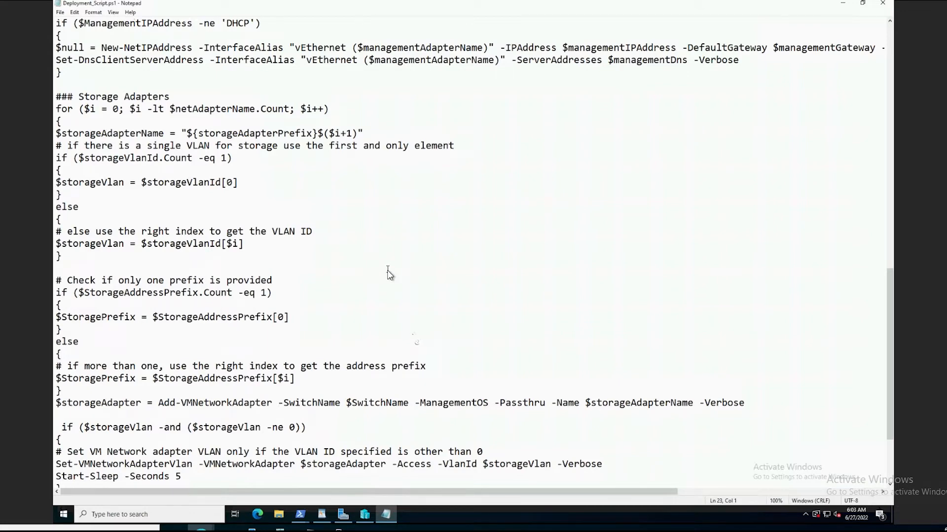
{"action": "scroll", "scroll_direction": "up", "scroll_amount": 3}
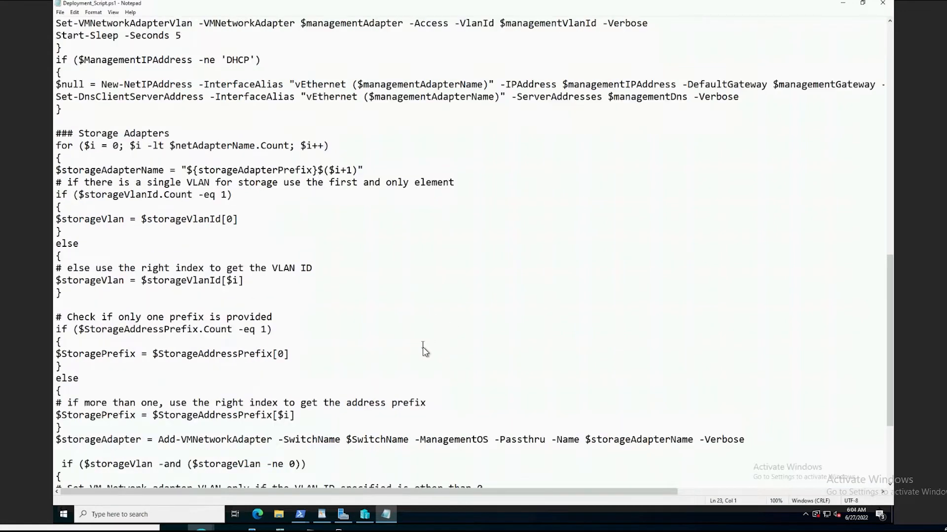
{"action": "mouse_move", "coordinate": [409, 329]}
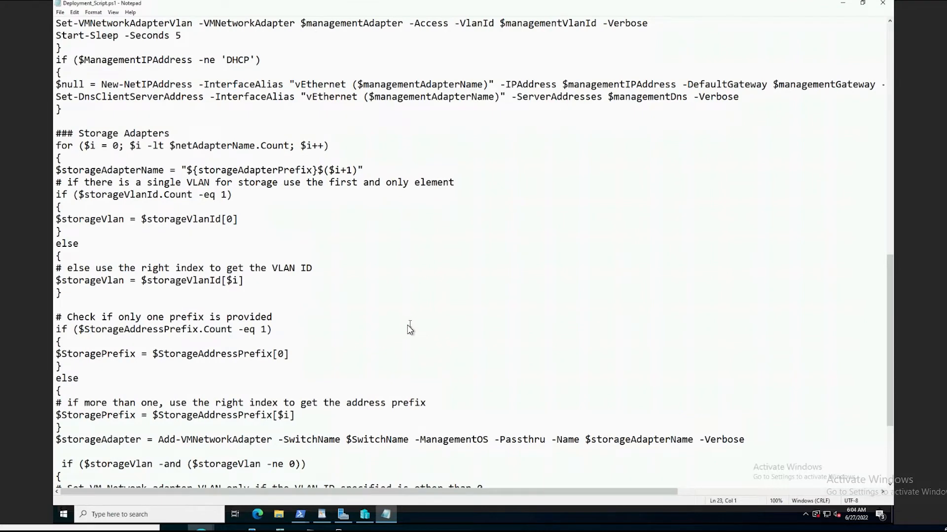
{"action": "scroll", "scroll_direction": "down", "scroll_amount": 3}
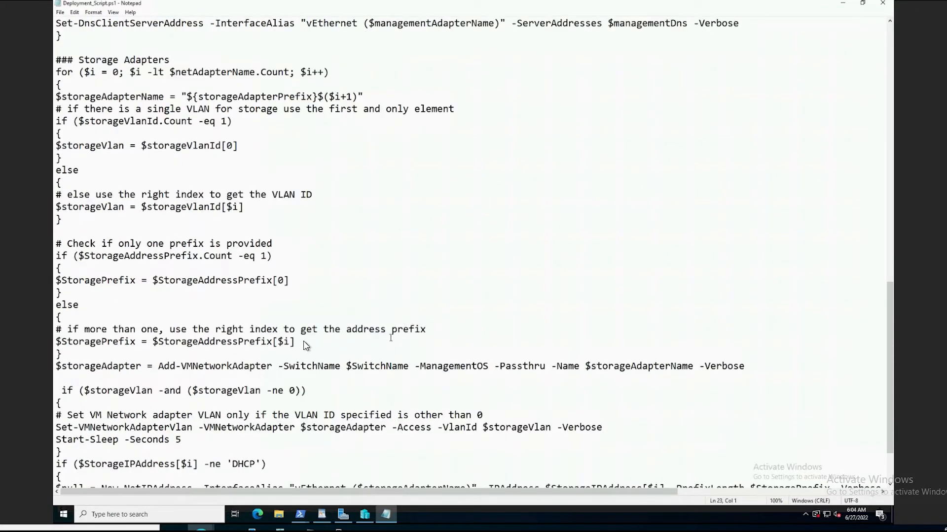
{"action": "mouse_move", "coordinate": [348, 375]}
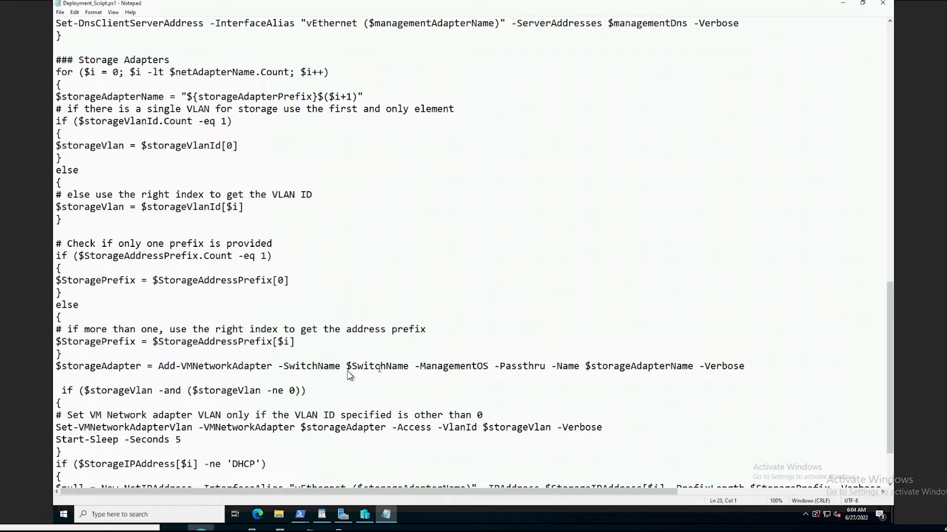
{"action": "scroll", "scroll_direction": "down", "scroll_amount": 3}
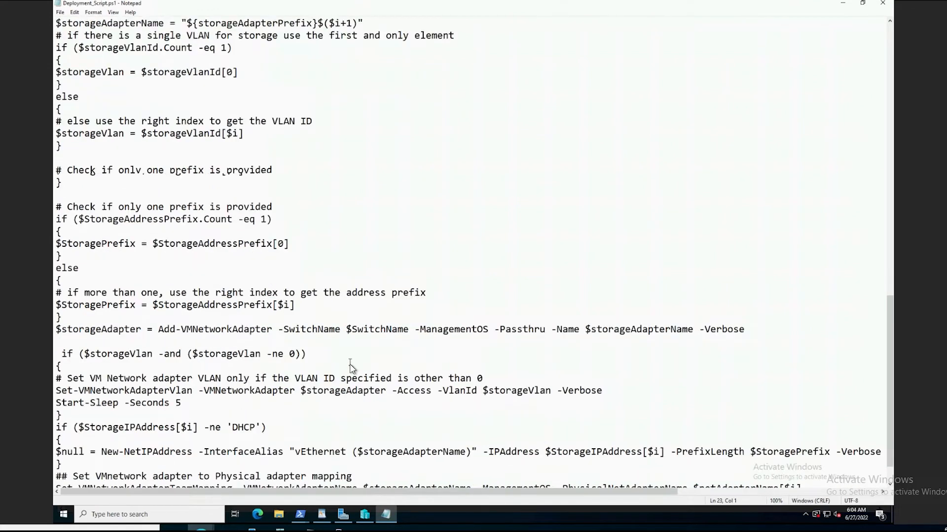
{"action": "scroll", "scroll_direction": "up", "scroll_amount": 3}
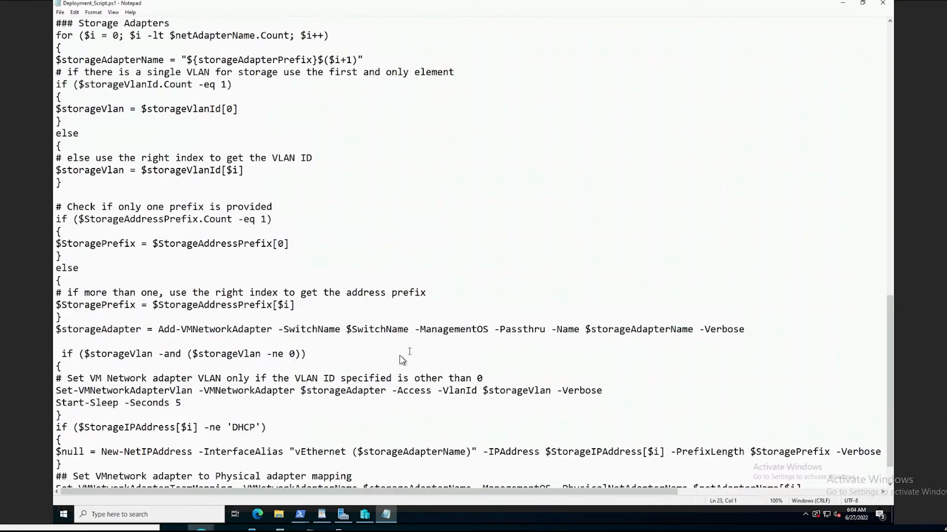
{"action": "mouse_move", "coordinate": [327, 350]}
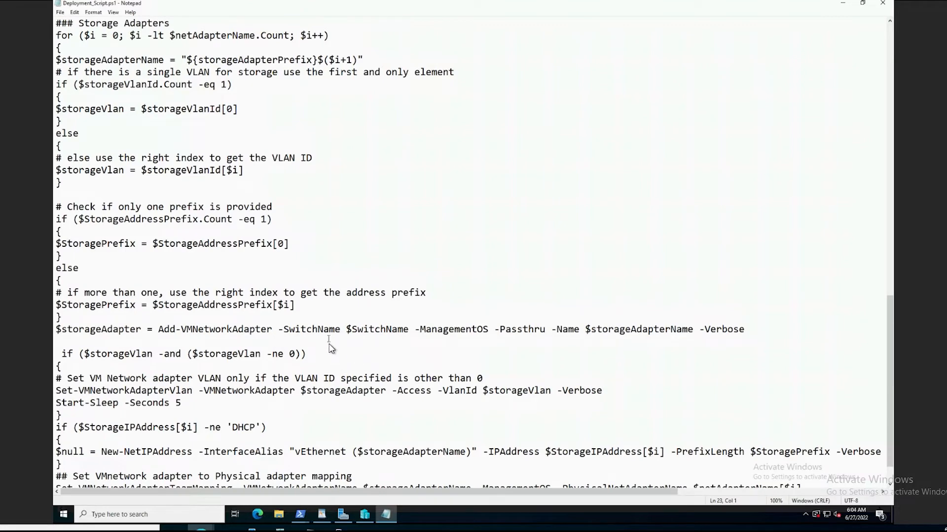
{"action": "scroll", "scroll_direction": "down", "scroll_amount": 3}
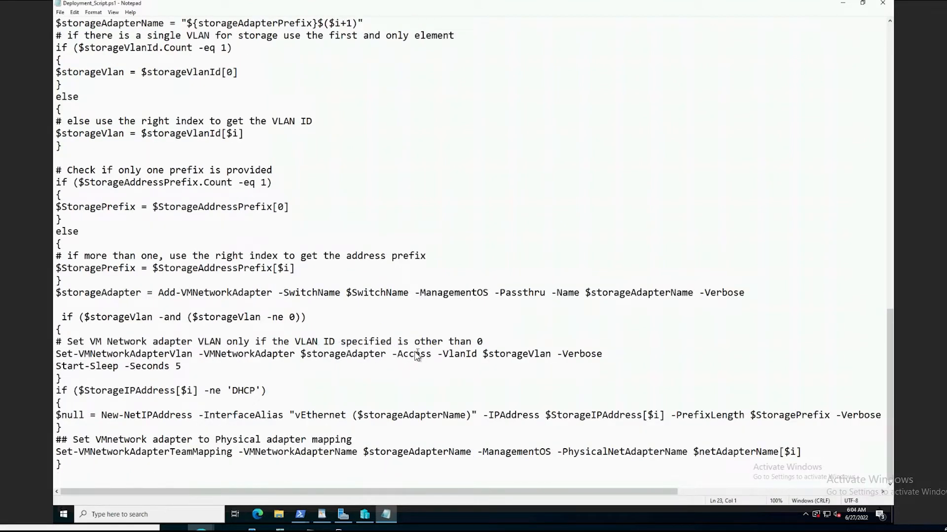
{"action": "mouse_move", "coordinate": [398, 355]}
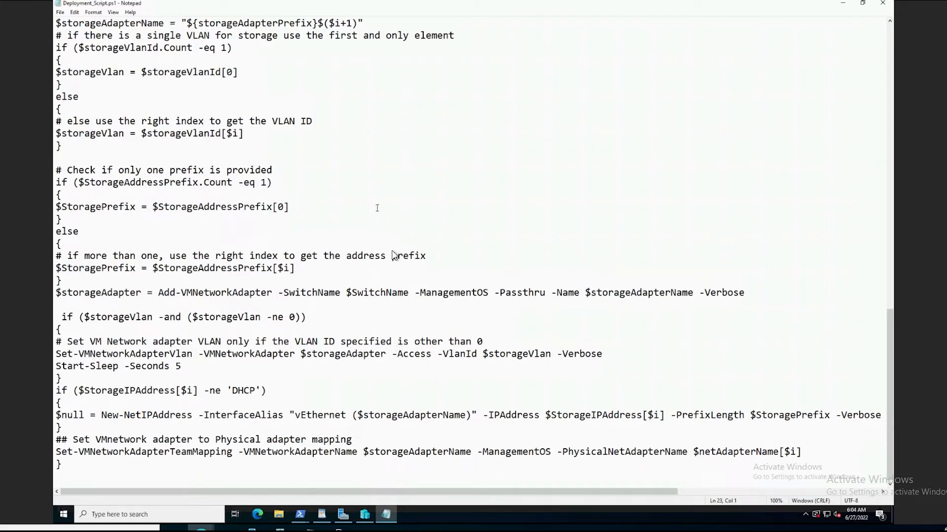
{"action": "mouse_move", "coordinate": [247, 337]}
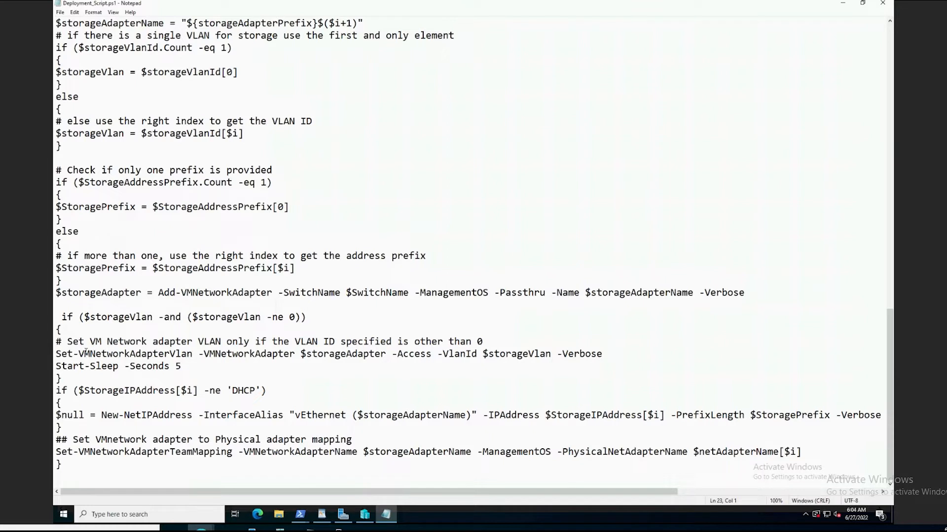
{"action": "mouse_move", "coordinate": [403, 236]}
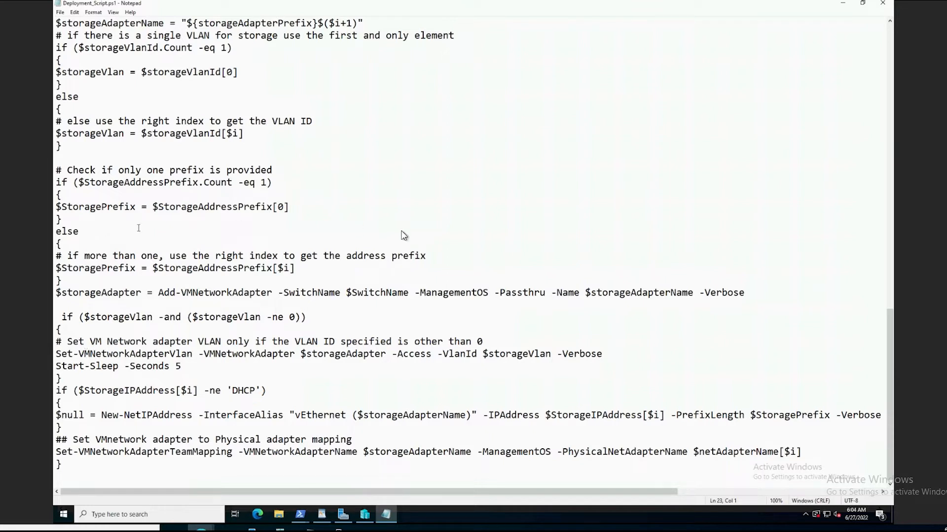
{"action": "mouse_move", "coordinate": [369, 338]}
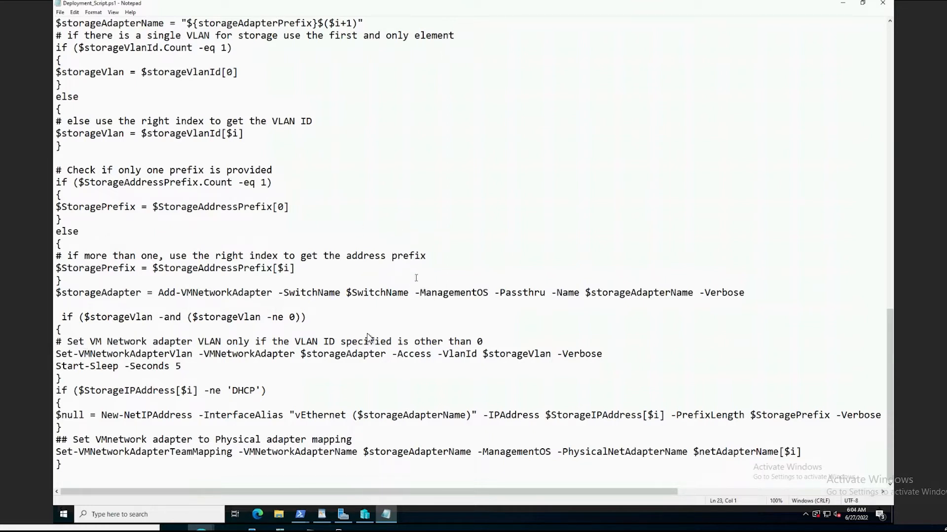
{"action": "mouse_move", "coordinate": [375, 335]}
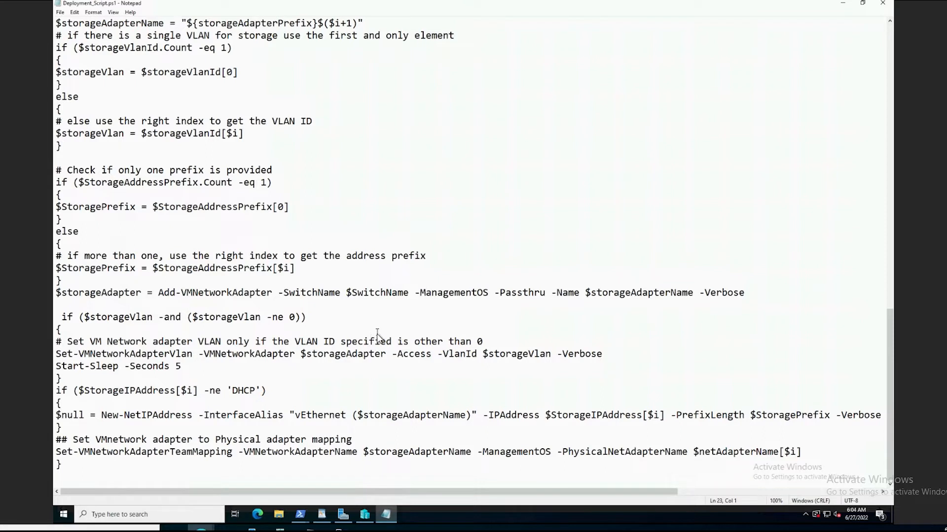
{"action": "mouse_move", "coordinate": [383, 333]}
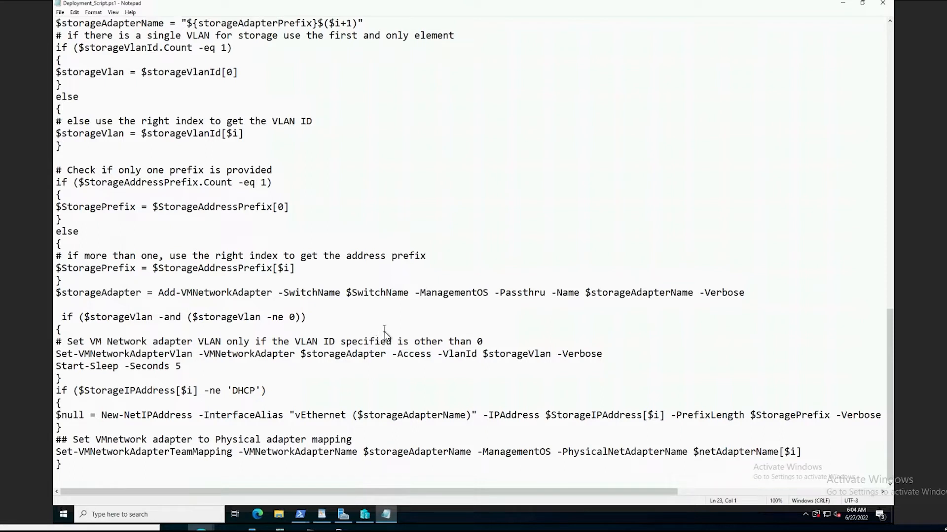
{"action": "mouse_move", "coordinate": [429, 324]}
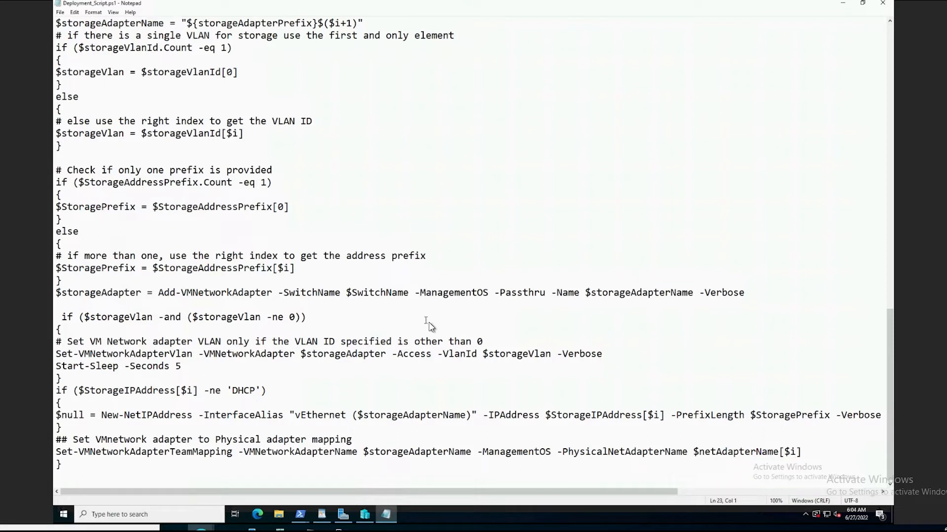
{"action": "mouse_move", "coordinate": [407, 319]}
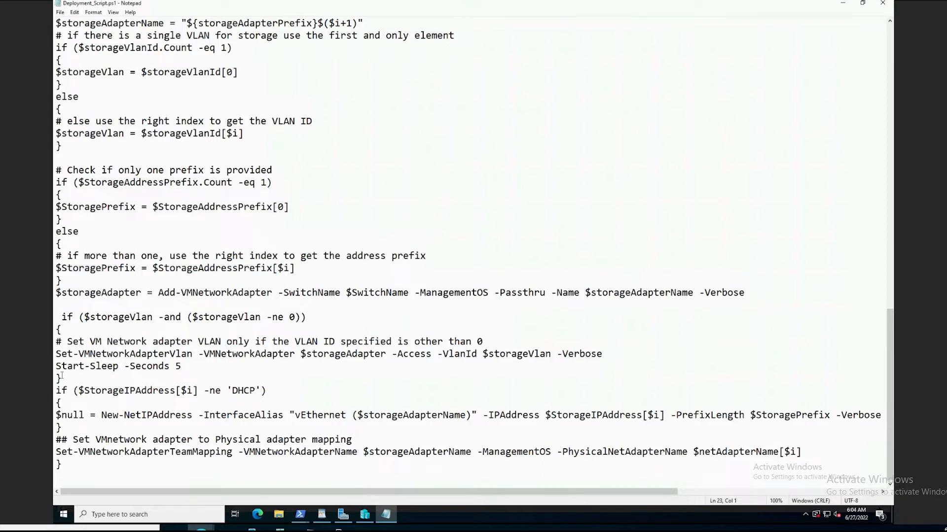
{"action": "mouse_move", "coordinate": [408, 368]}
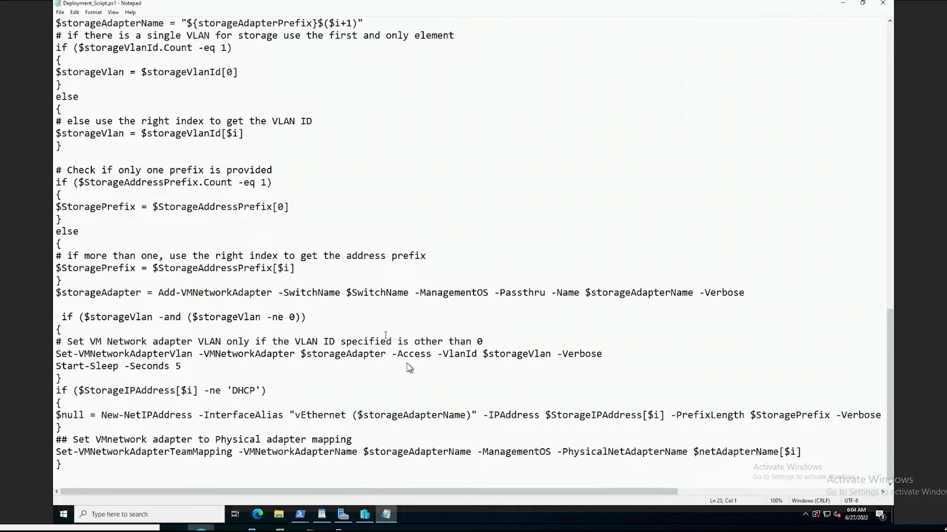
{"action": "mouse_move", "coordinate": [406, 383]}
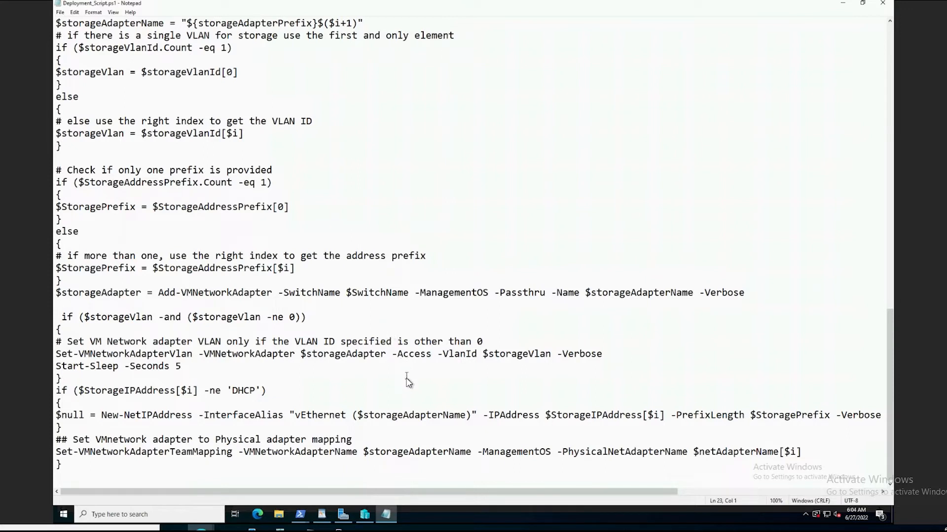
{"action": "mouse_move", "coordinate": [386, 400]}
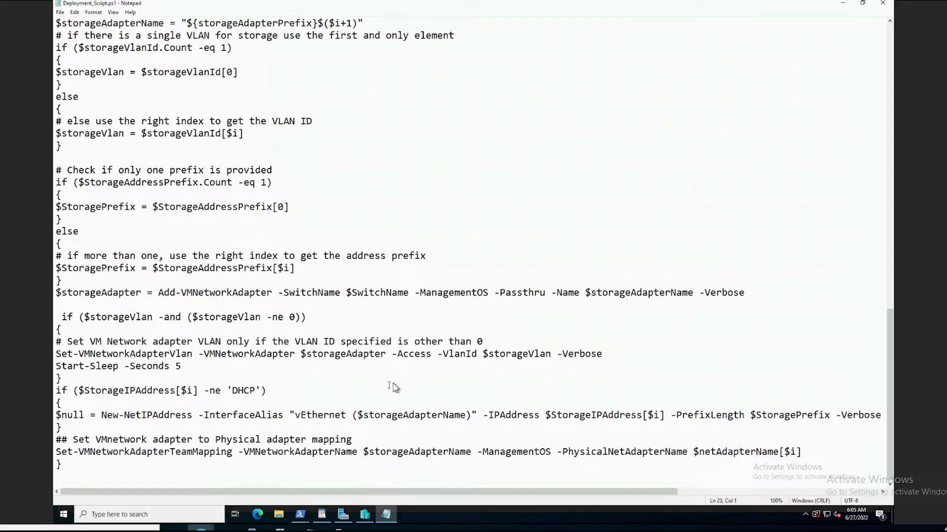
{"action": "mouse_move", "coordinate": [127, 60]}
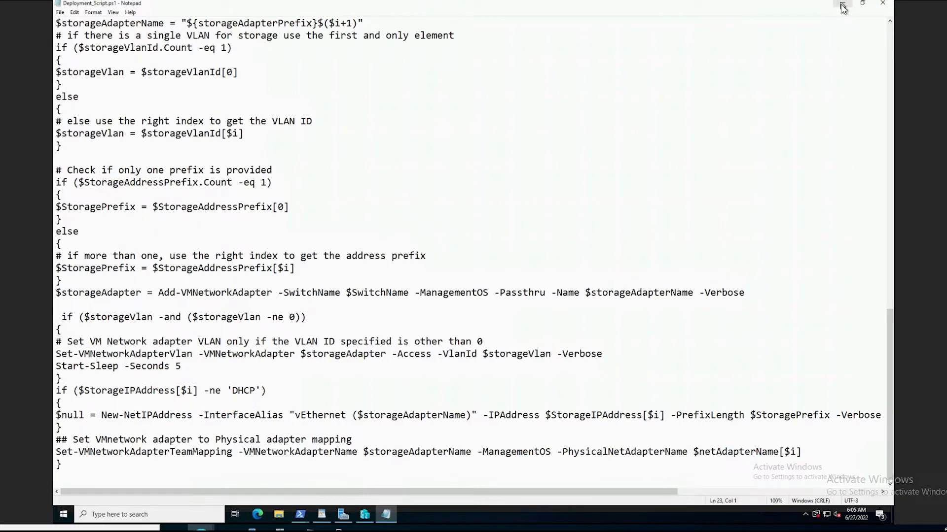
{"action": "left_click", "coordinate": [299, 515]}
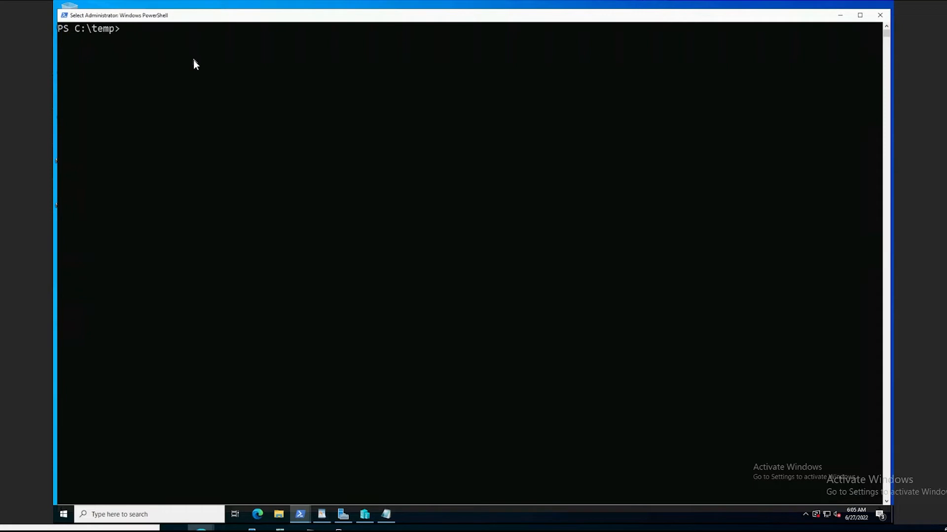
Run Get-NetAdapter to list the host's network adapters
{"action": "type", "text": "Get-"}
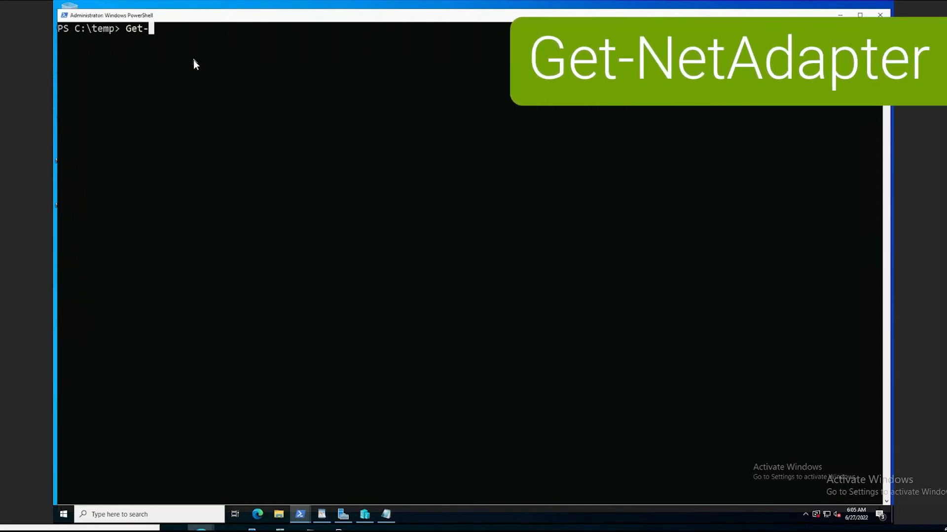
{"action": "type", "text": "NetA"}
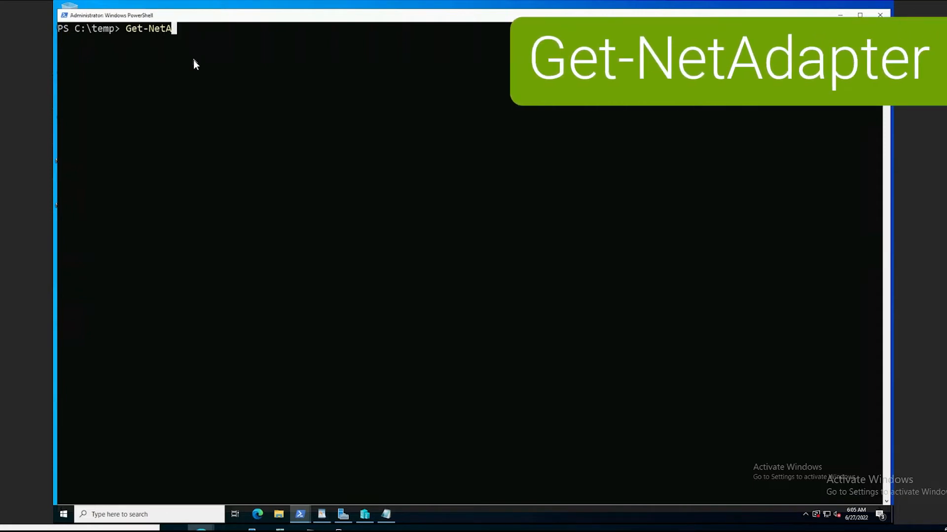
{"action": "key", "text": "Return"}
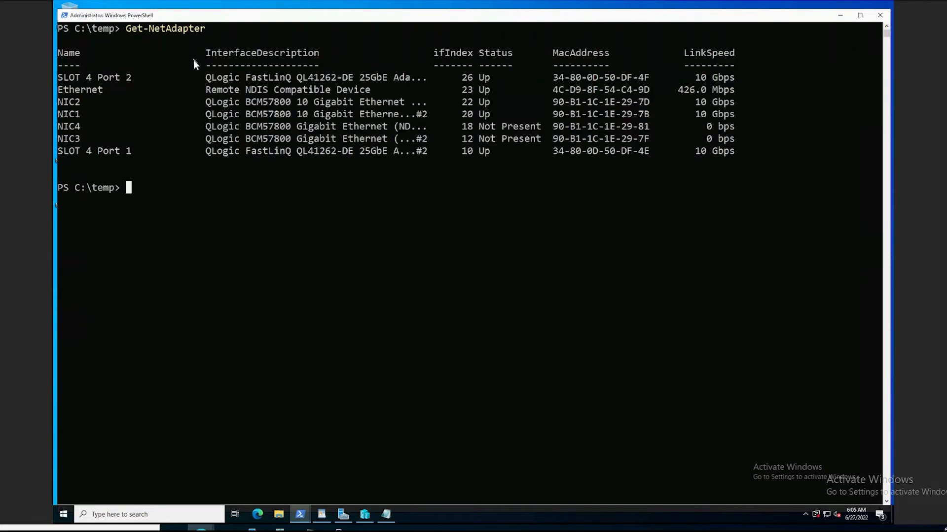
{"action": "mouse_move", "coordinate": [102, 379]}
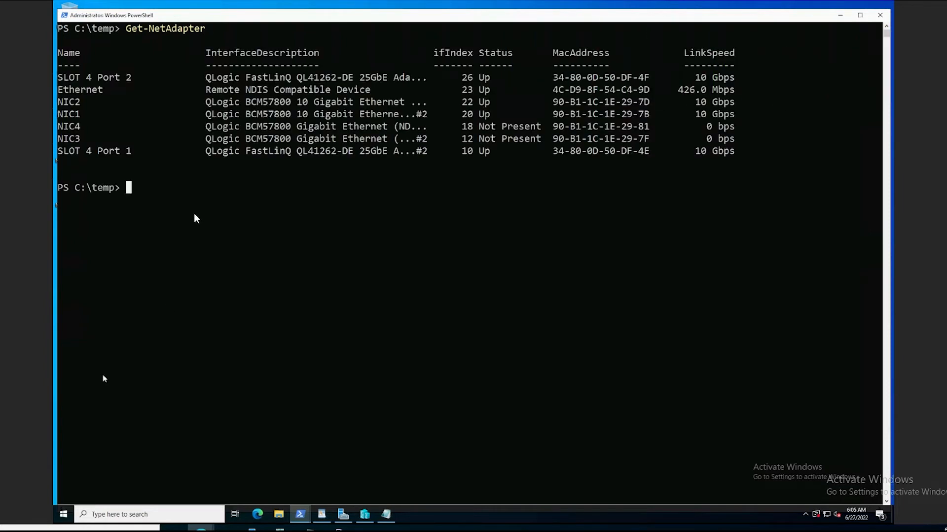
{"action": "mouse_move", "coordinate": [281, 121]}
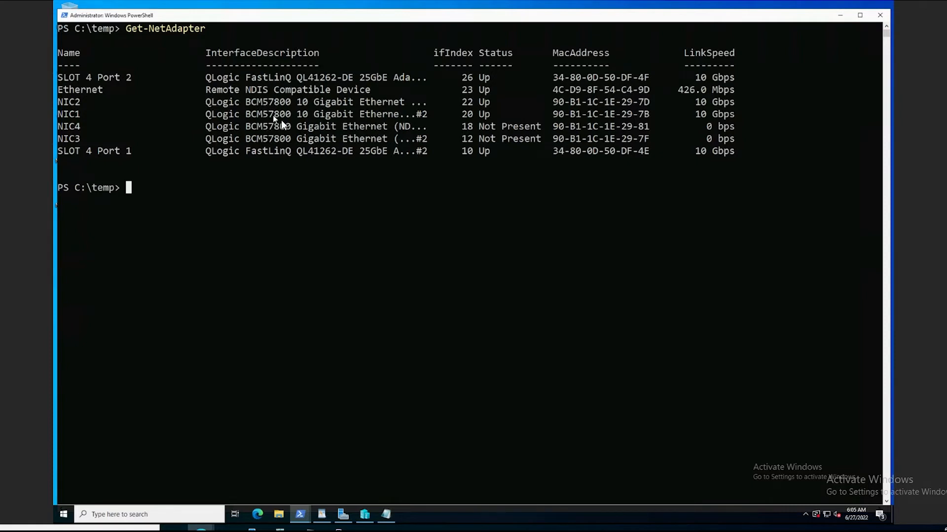
{"action": "mouse_move", "coordinate": [108, 91]}
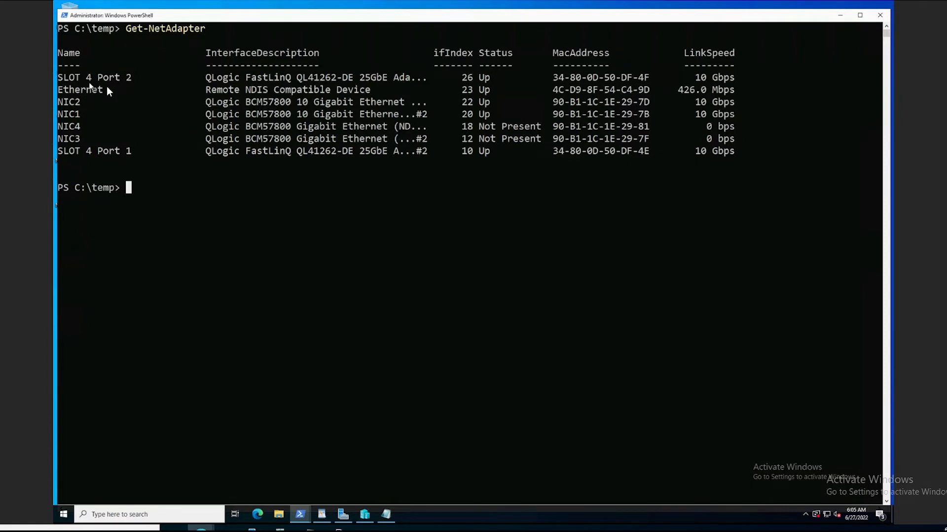
{"action": "mouse_move", "coordinate": [98, 170]}
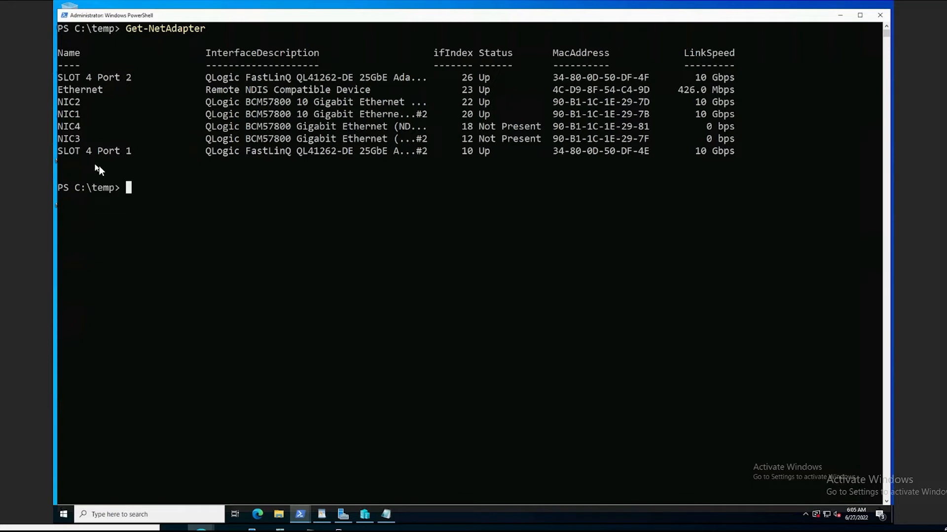
{"action": "mouse_move", "coordinate": [128, 85]}
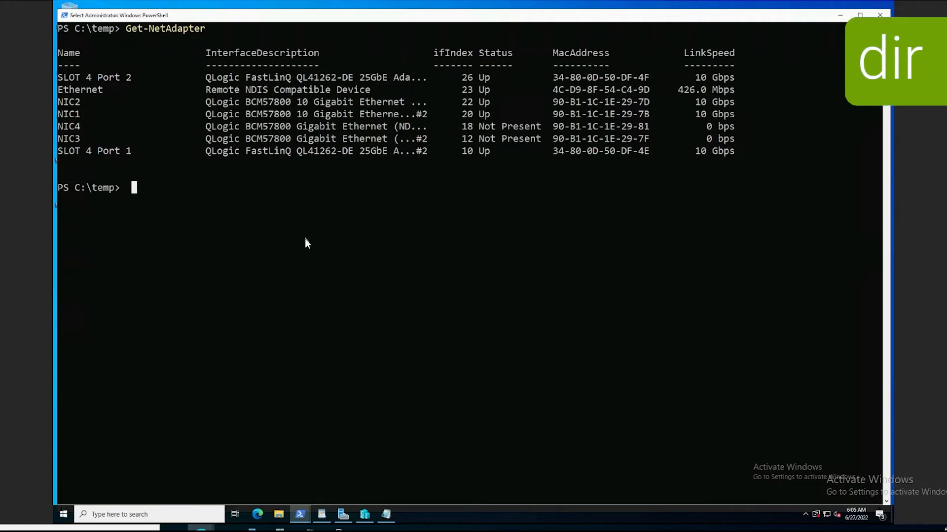
Run dir to list C:\temp, showing Deployment_Script.ps1
{"action": "type", "text": "dir"}
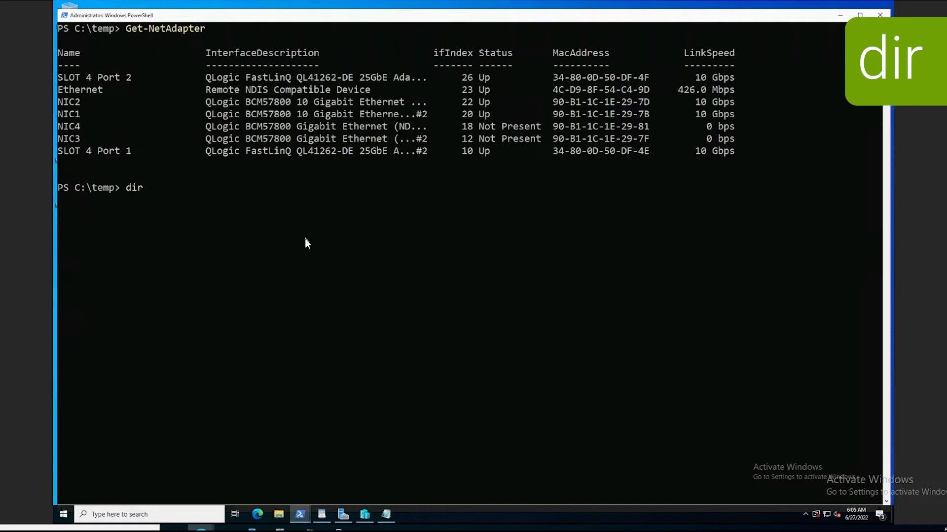
{"action": "key", "text": "Return"}
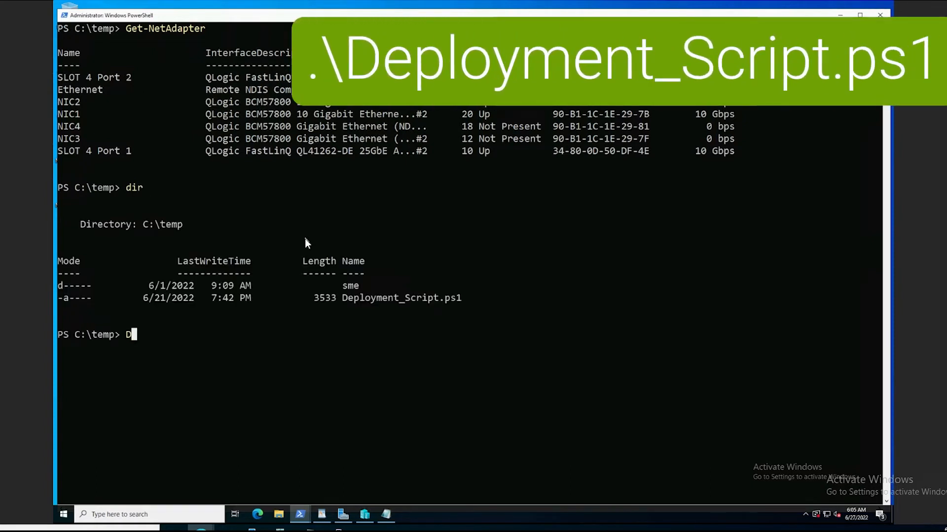
Run .\Deployment_Script.ps1 to create S2DSwitch with Management, Storage1 and Storage2 adapters
{"action": "type", "text": ".\\Deployment_Script.ps1"}
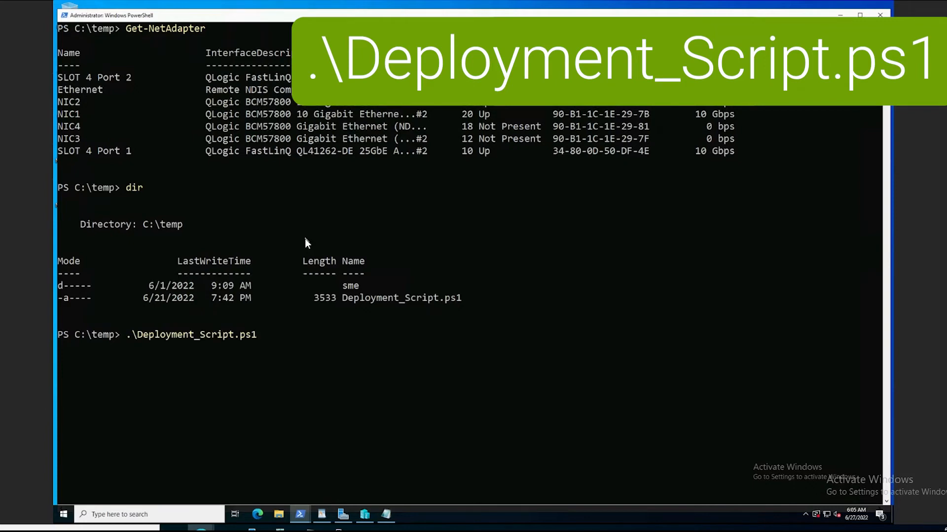
{"action": "left_click", "coordinate": [242, 334]}
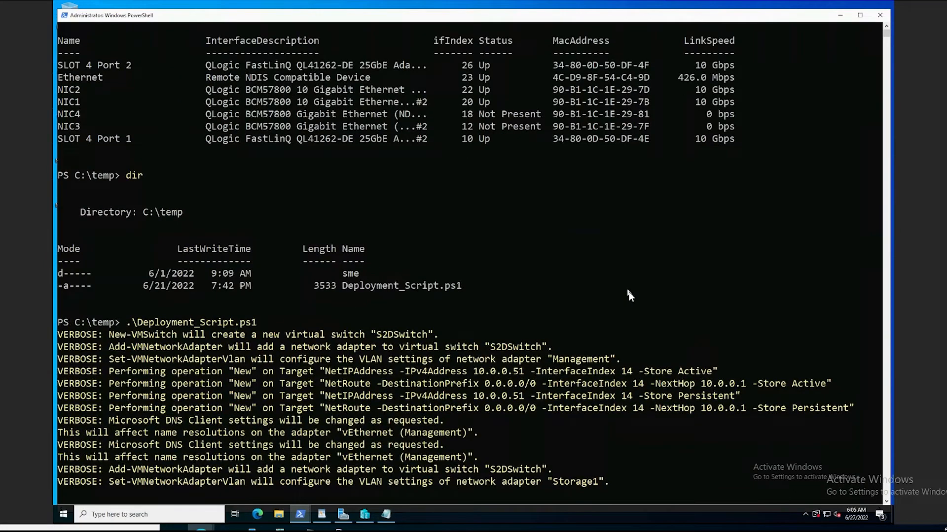
{"action": "scroll", "scroll_direction": "down", "scroll_amount": 3}
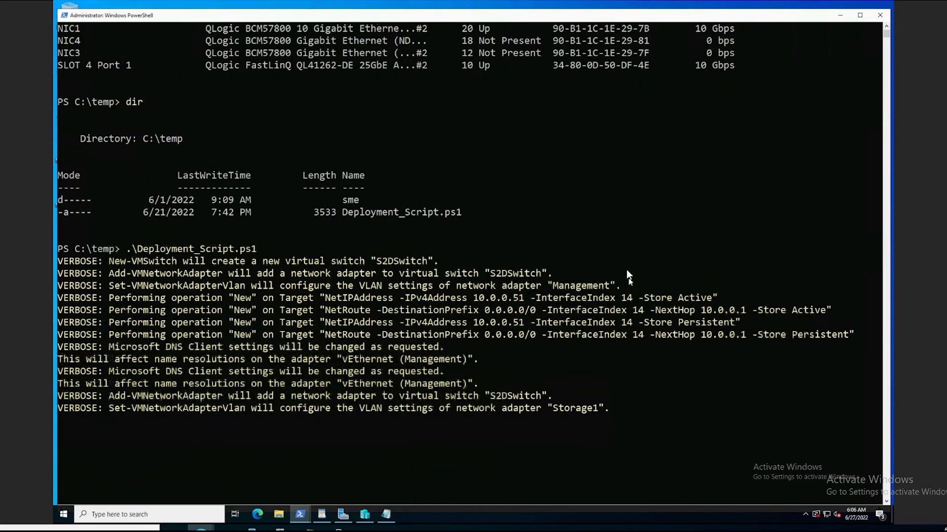
{"action": "scroll", "scroll_direction": "down", "scroll_amount": 3}
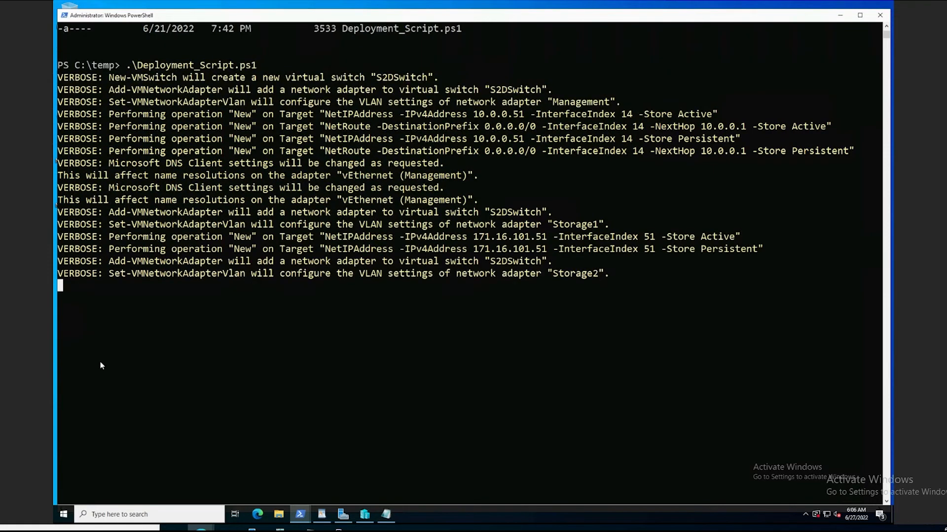
{"action": "mouse_move", "coordinate": [529, 303]}
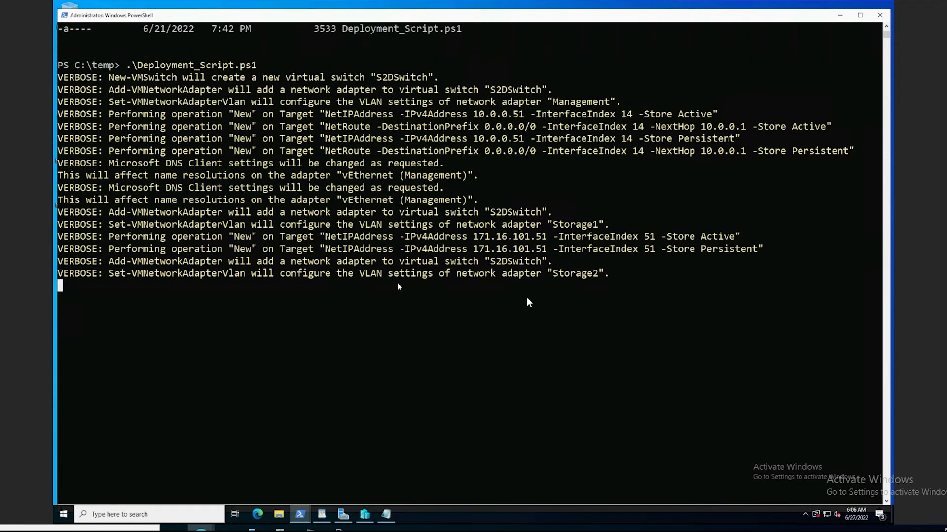
{"action": "mouse_move", "coordinate": [531, 313]}
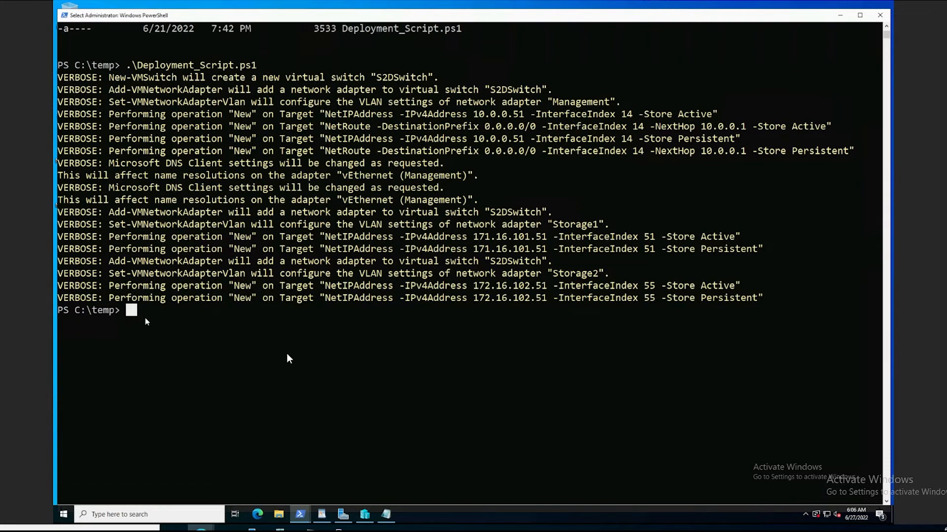
{"action": "mouse_move", "coordinate": [335, 366]}
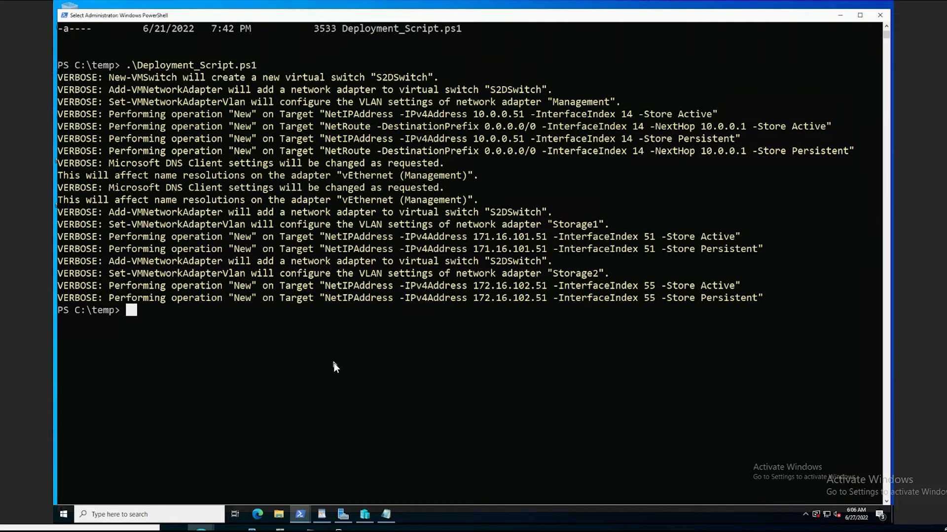
Run Get-VMSwitch to confirm S2DSwitch exists as an external switch on Teamed-Interface
{"action": "type", "text": "GEt-"}
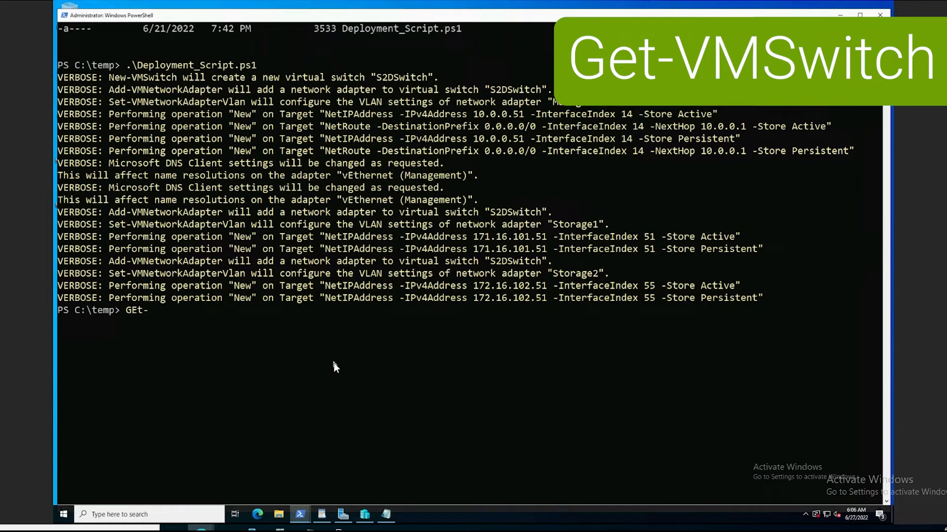
{"action": "type", "text": "VM"}
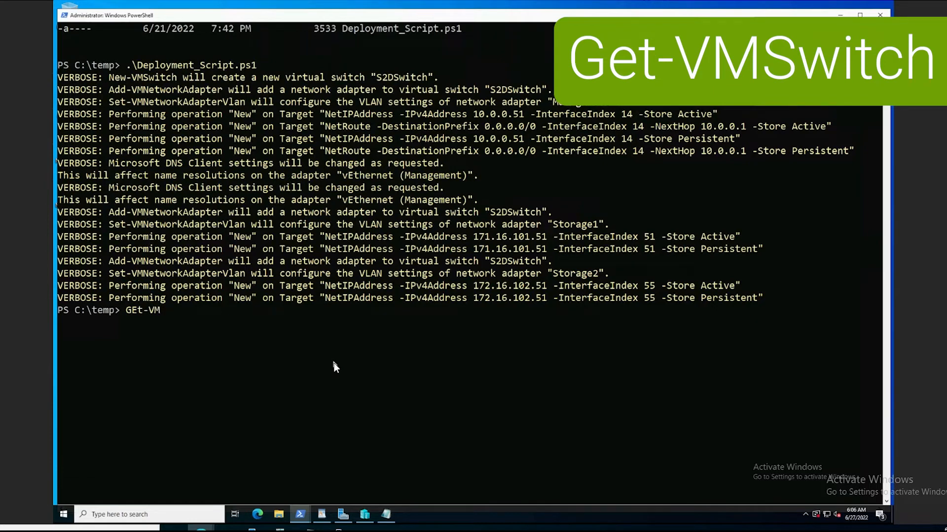
{"action": "type", "text": "Switch"}
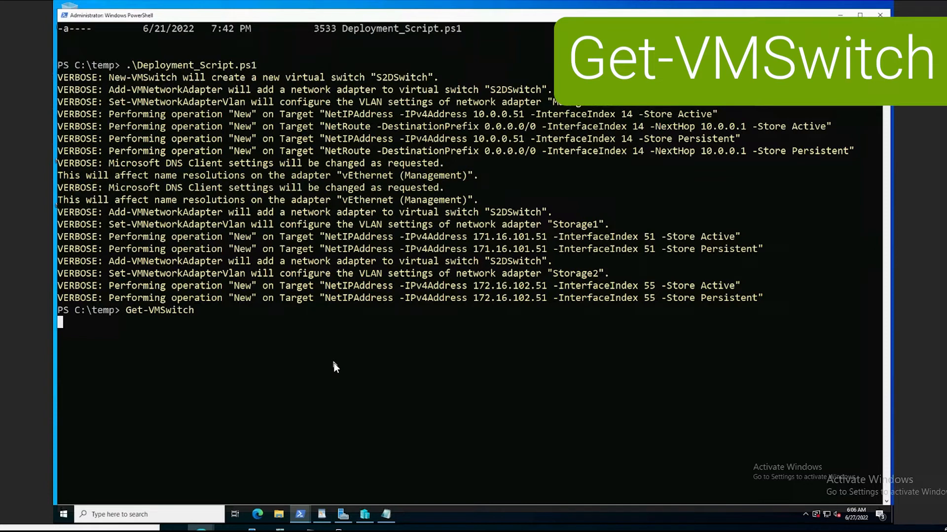
{"action": "key", "text": "Return"}
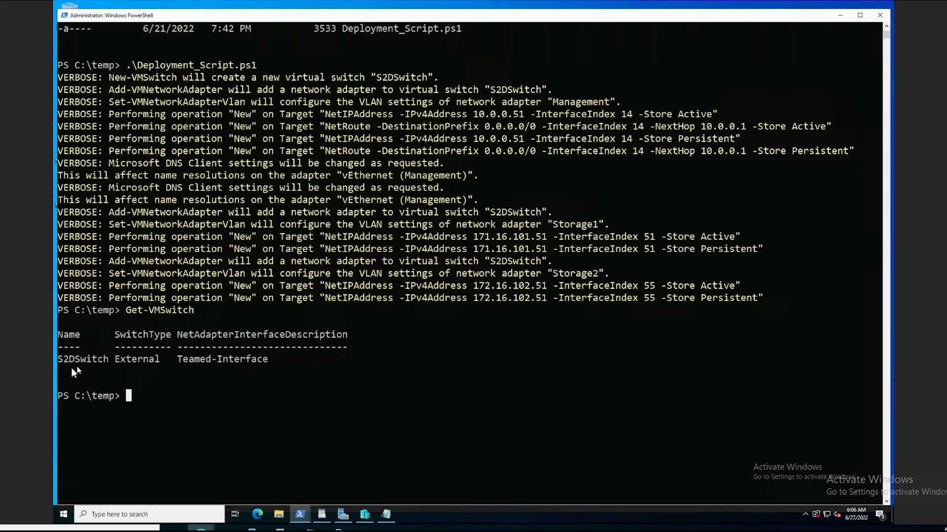
{"action": "mouse_move", "coordinate": [135, 403]}
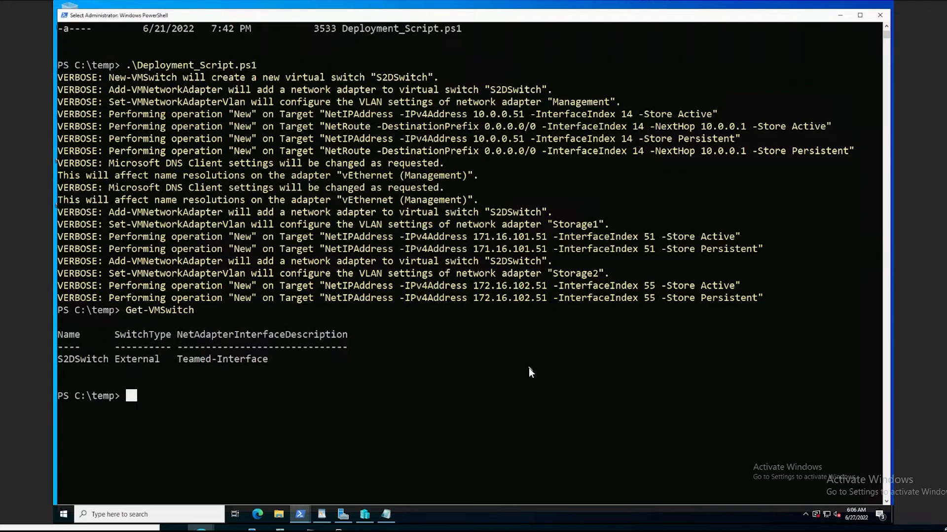
Run Get-NetAdapter showing vEthernet Management, Storage1 and Storage2 up at 10 Gbps
{"action": "type", "text": "Get"}
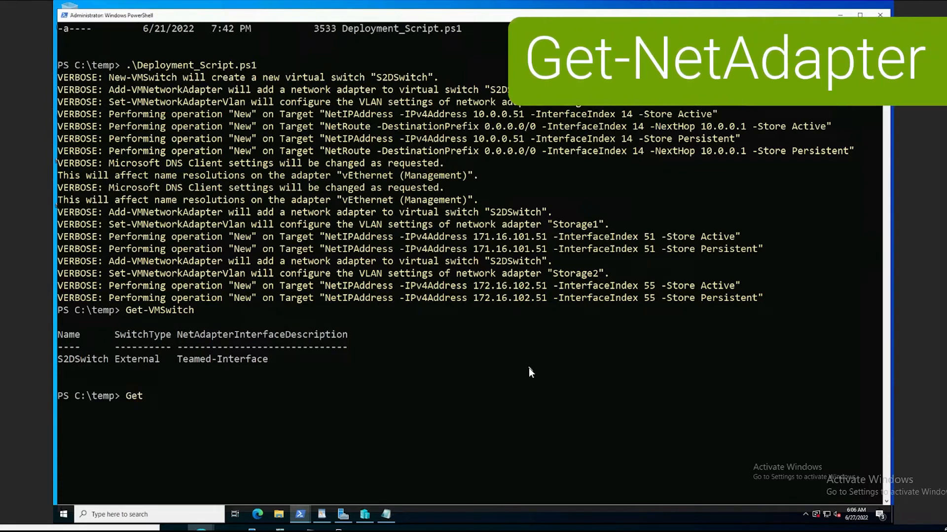
{"action": "type", "text": "-"}
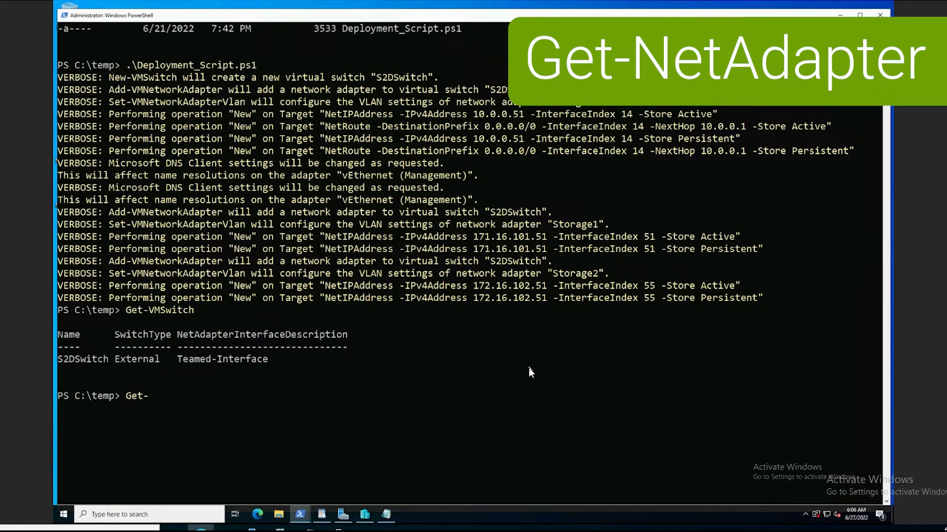
{"action": "type", "text": "NetA"}
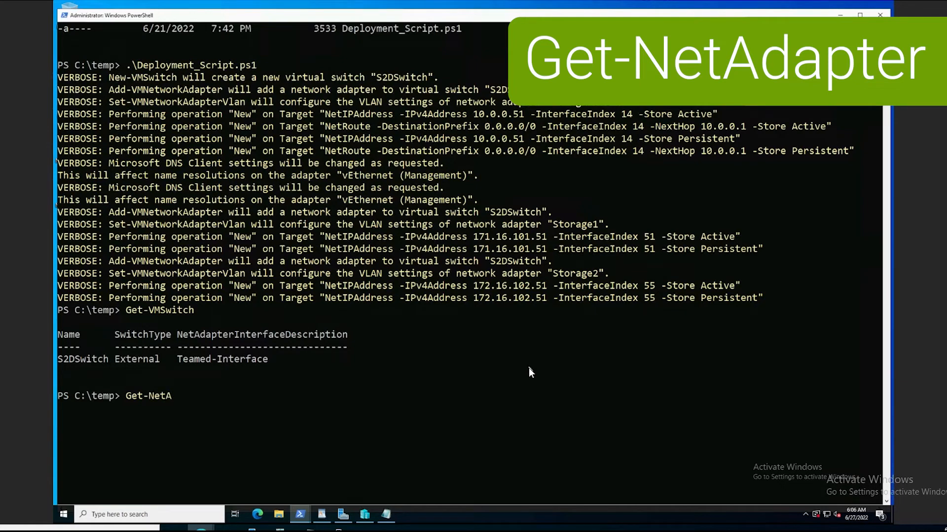
{"action": "type", "text": "dapter"}
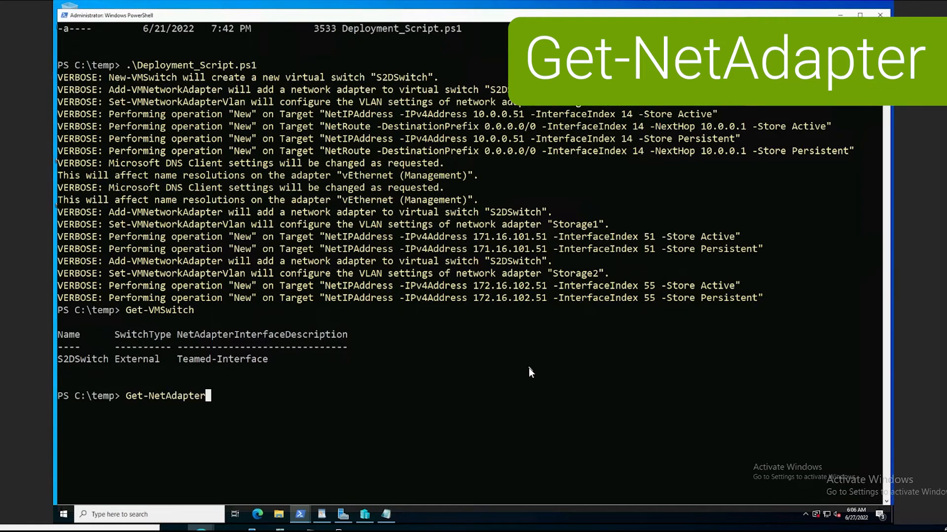
{"action": "key", "text": "Return"}
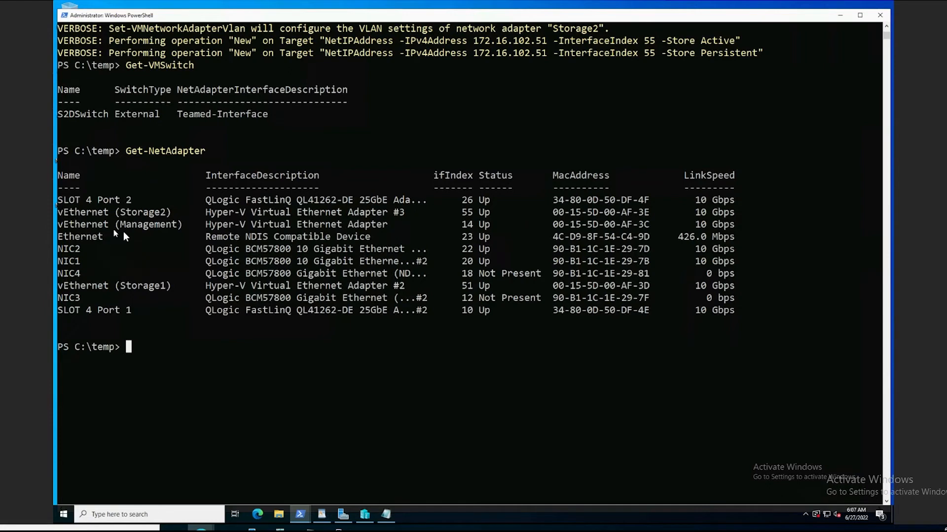
{"action": "mouse_move", "coordinate": [162, 241]}
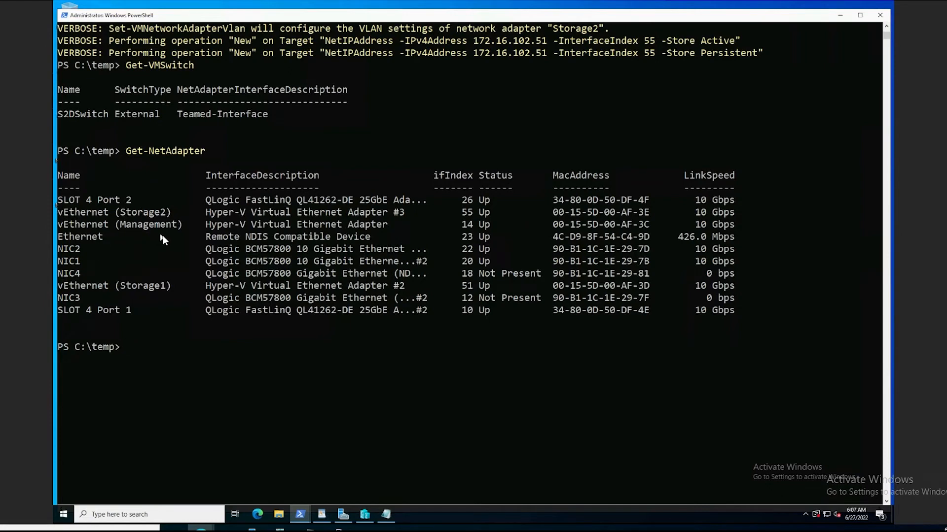
{"action": "mouse_move", "coordinate": [174, 239]}
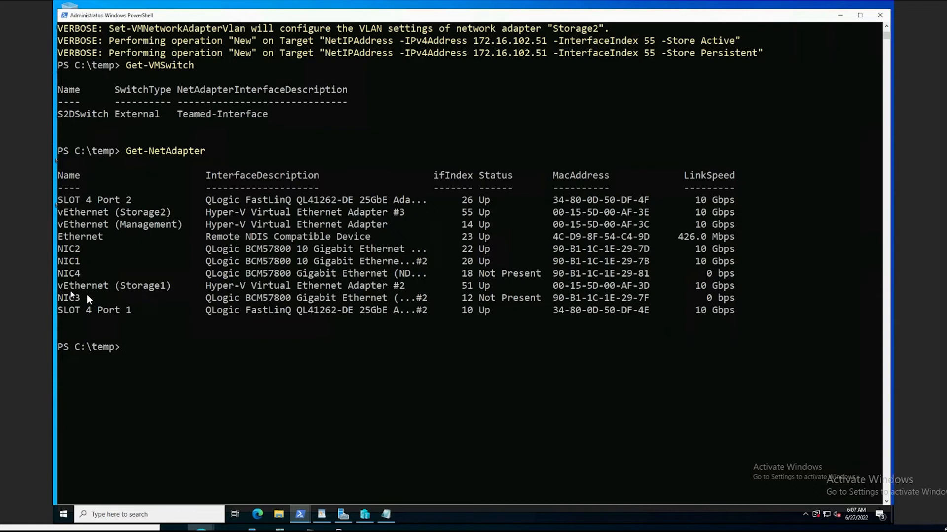
{"action": "mouse_move", "coordinate": [237, 236]}
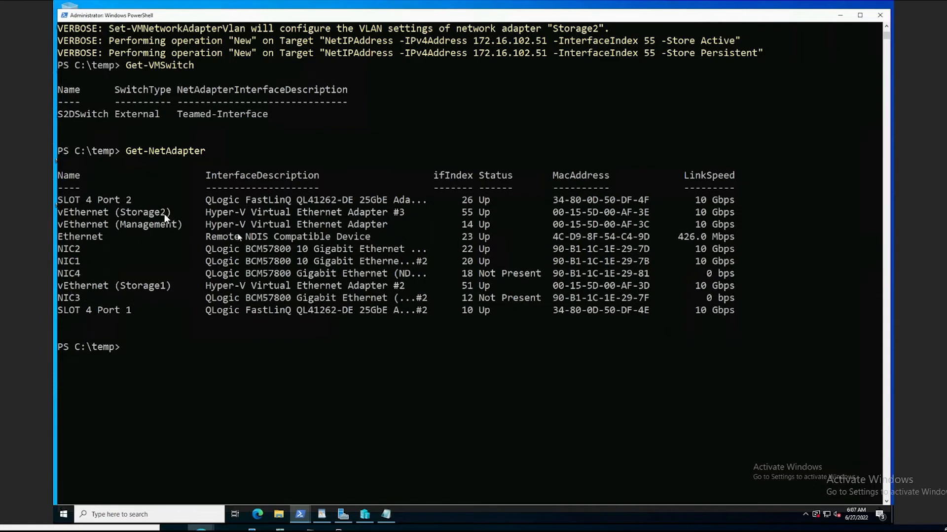
{"action": "mouse_move", "coordinate": [145, 220]}
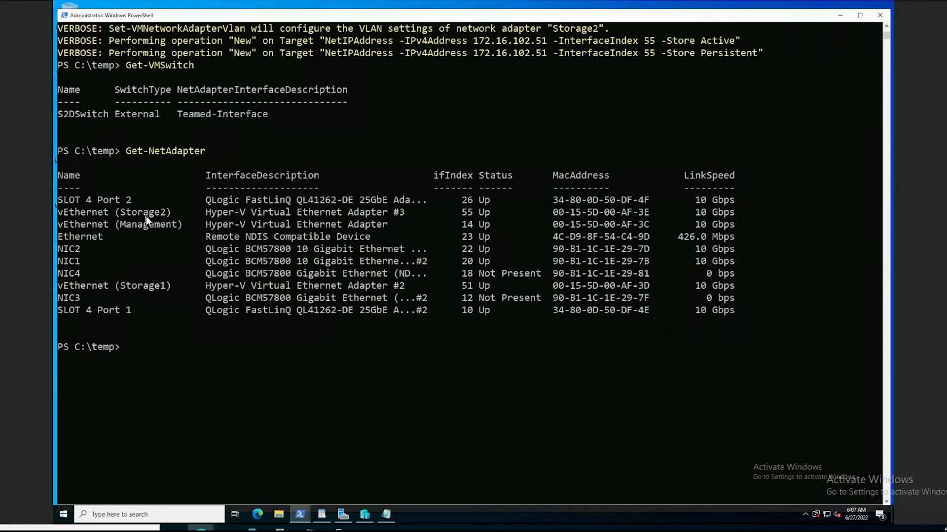
{"action": "mouse_move", "coordinate": [154, 354]}
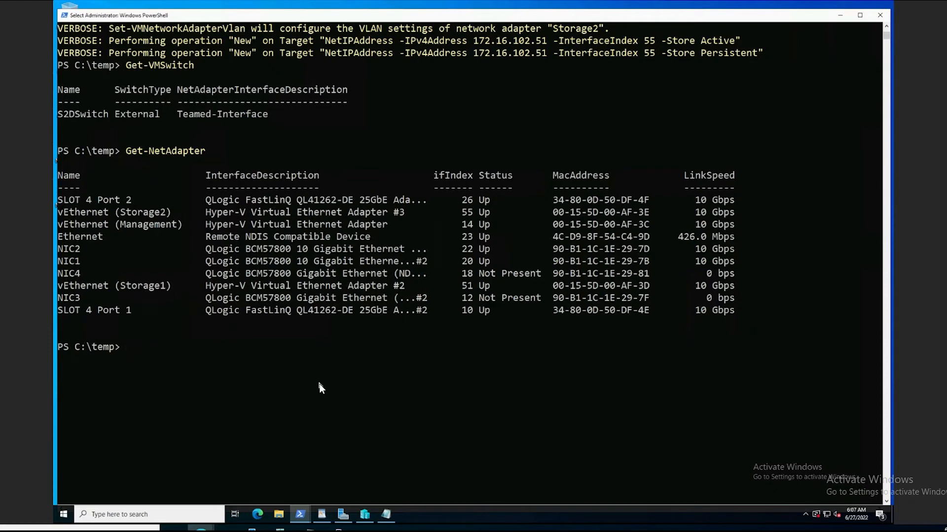
Run Remove-VMSwitch 'S2DSwitch' and answer A to confirm the removal
{"action": "type", "text": "R"}
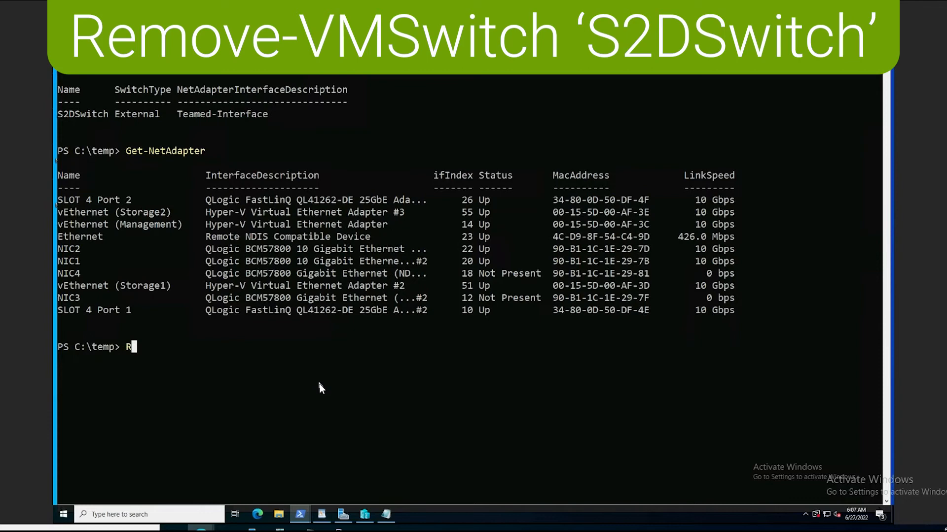
{"action": "type", "text": "emove"}
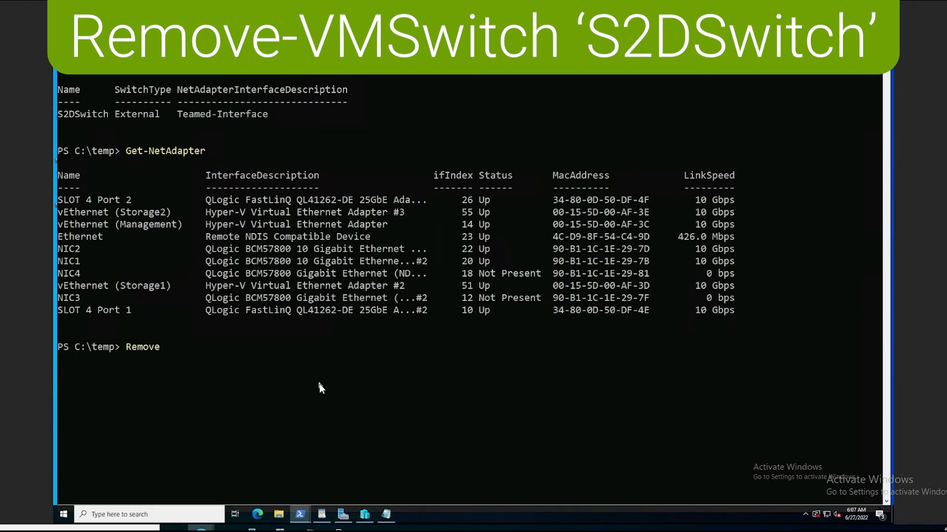
{"action": "type", "text": "-"}
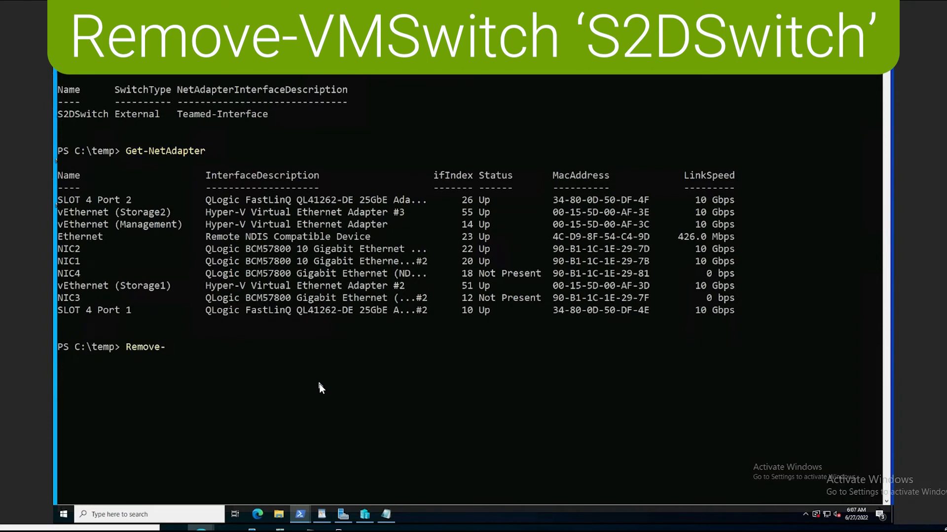
{"action": "type", "text": "VM"}
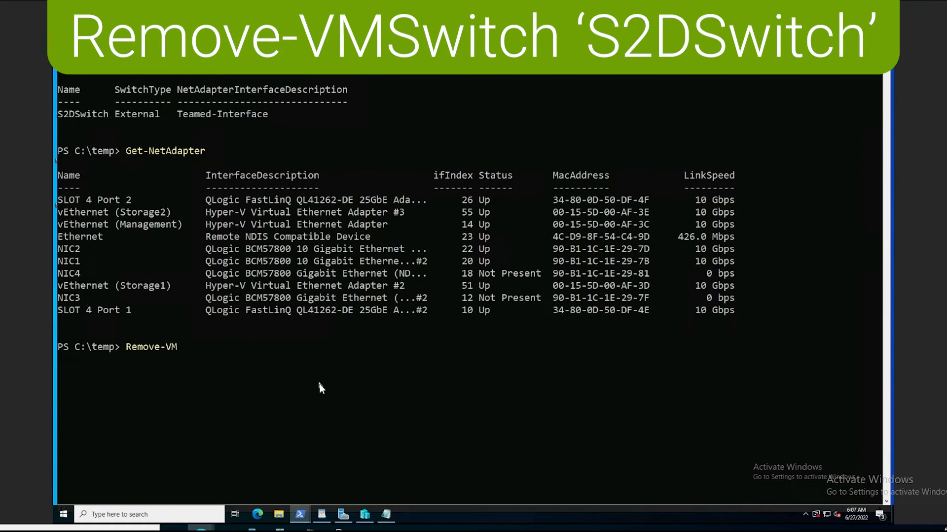
{"action": "type", "text": "Sw"}
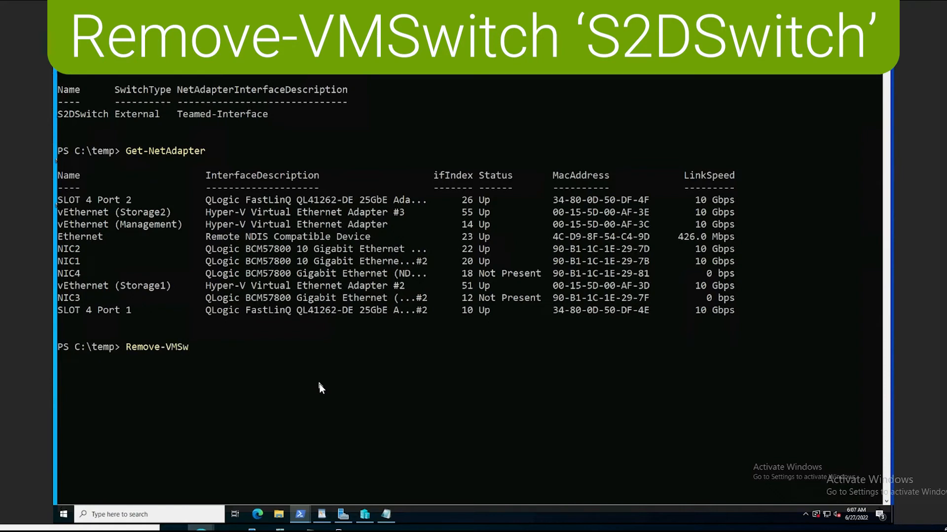
{"action": "type", "text": "itch '"}
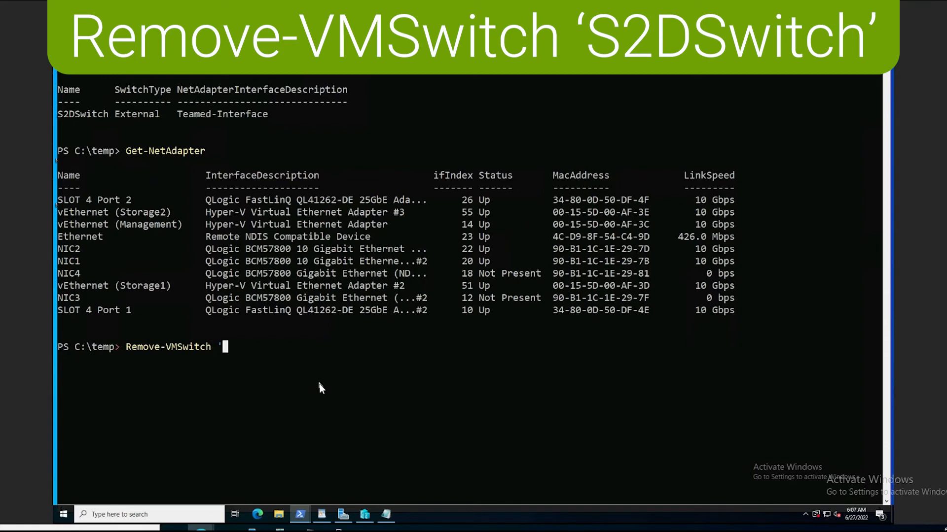
{"action": "type", "text": "S2DSwit"}
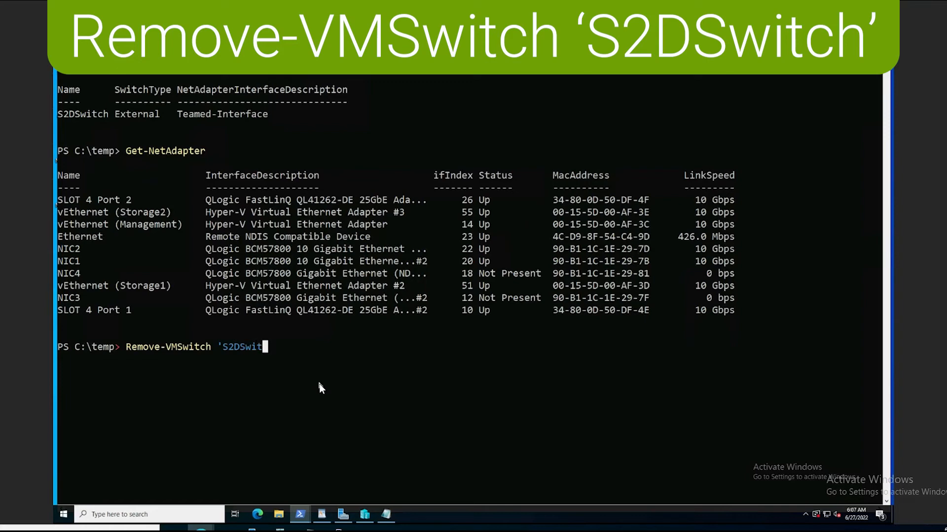
{"action": "type", "text": "ch'"}
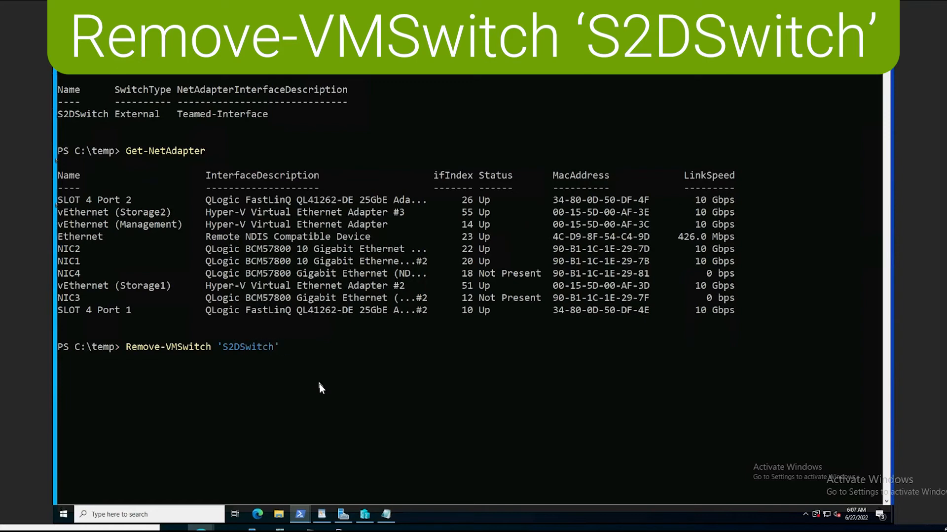
{"action": "key", "text": "Return"}
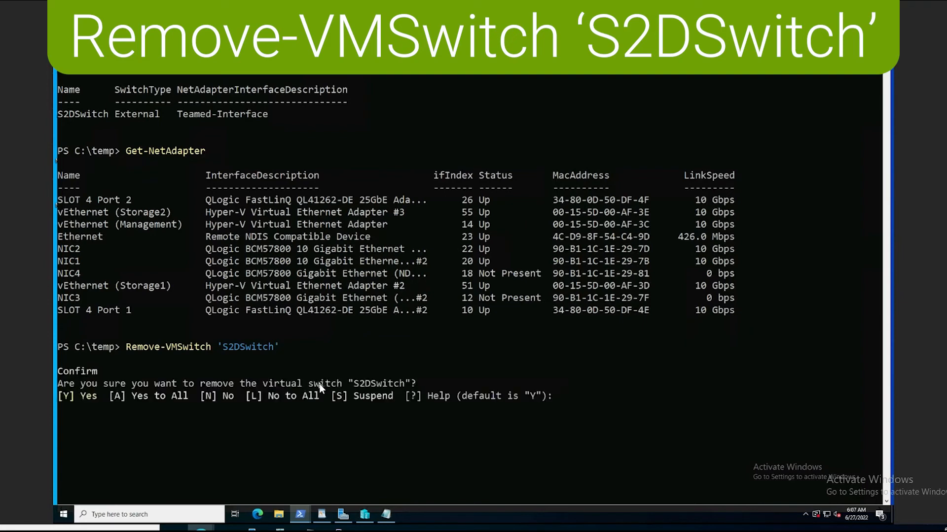
{"action": "type", "text": "a"}
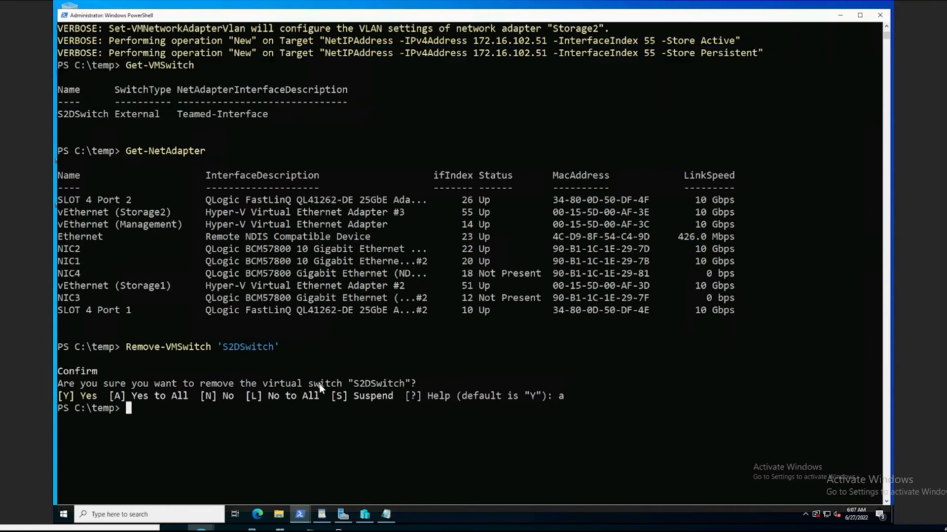
Start Get-VMSwitch to verify no virtual switches remain
{"action": "type", "text": "Get-VMSwitch"}
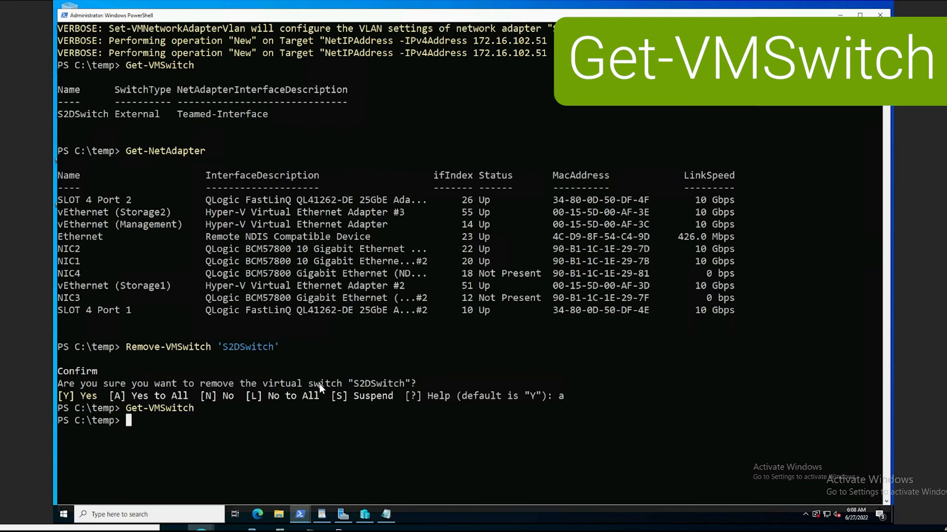
Run Get-NetAdapter confirming the vEthernet Management, Storage1 and Storage2 adapters are gone
{"action": "type", "text": "Ge"}
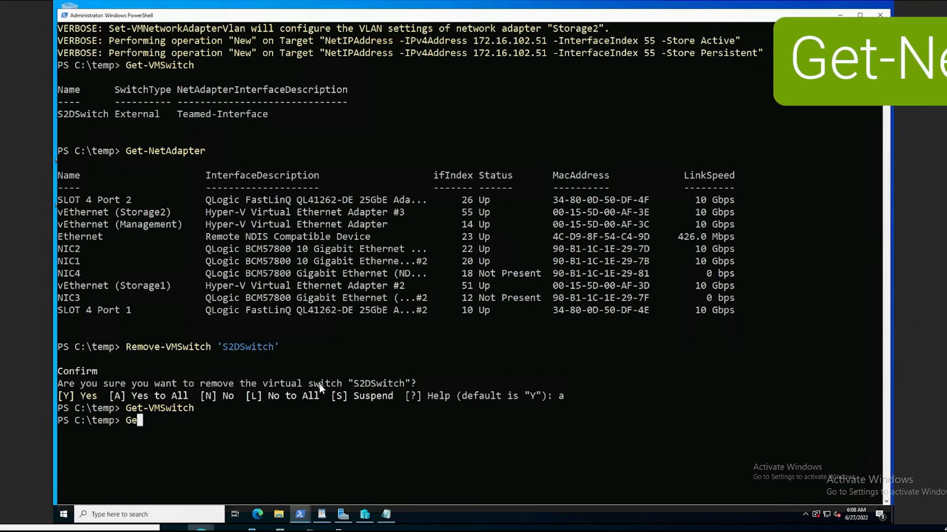
{"action": "type", "text": "t-"}
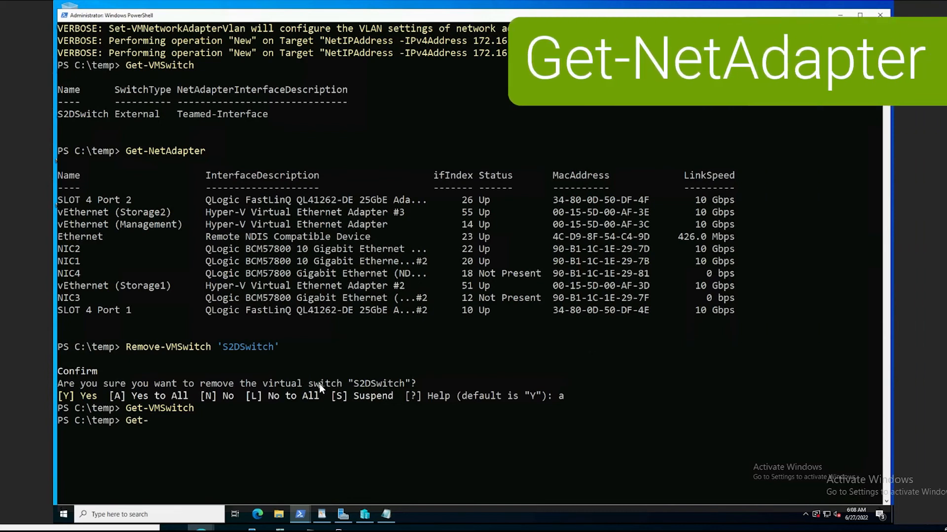
{"action": "type", "text": "NetA"}
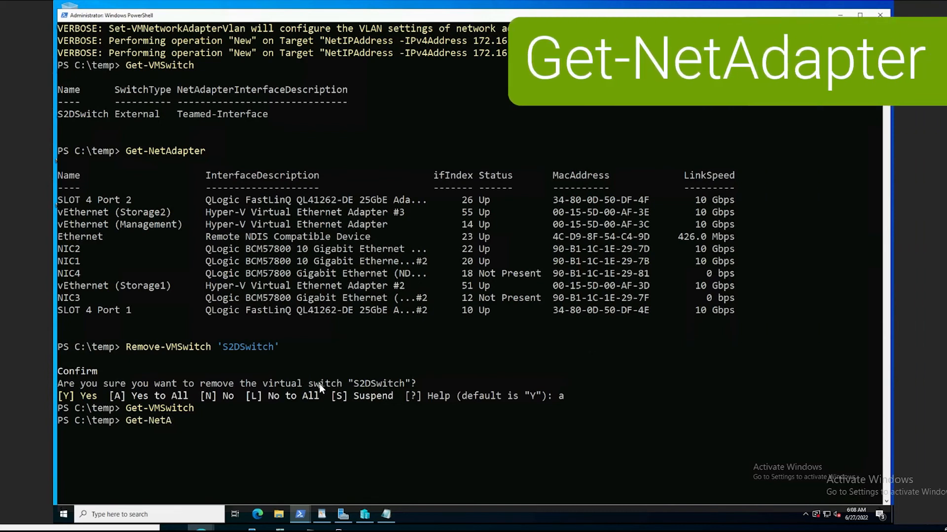
{"action": "type", "text": "dapter"}
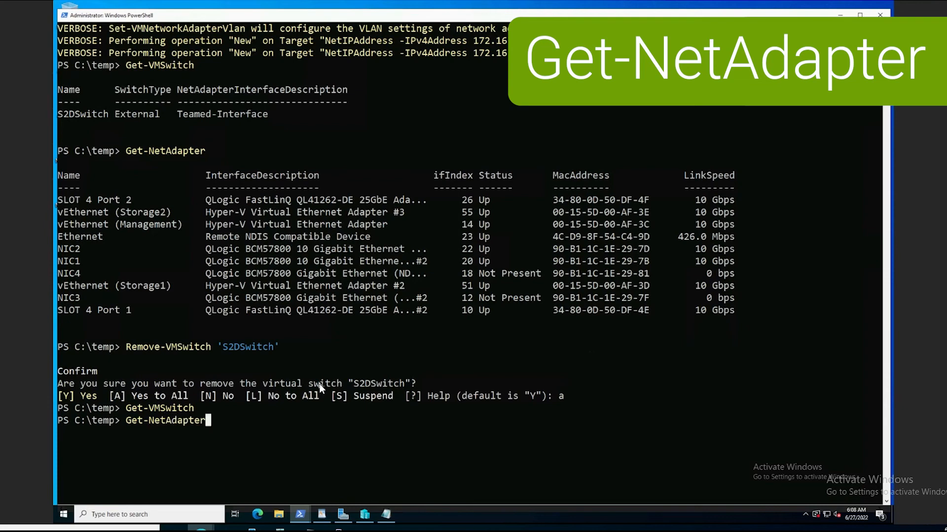
{"action": "key", "text": "Return"}
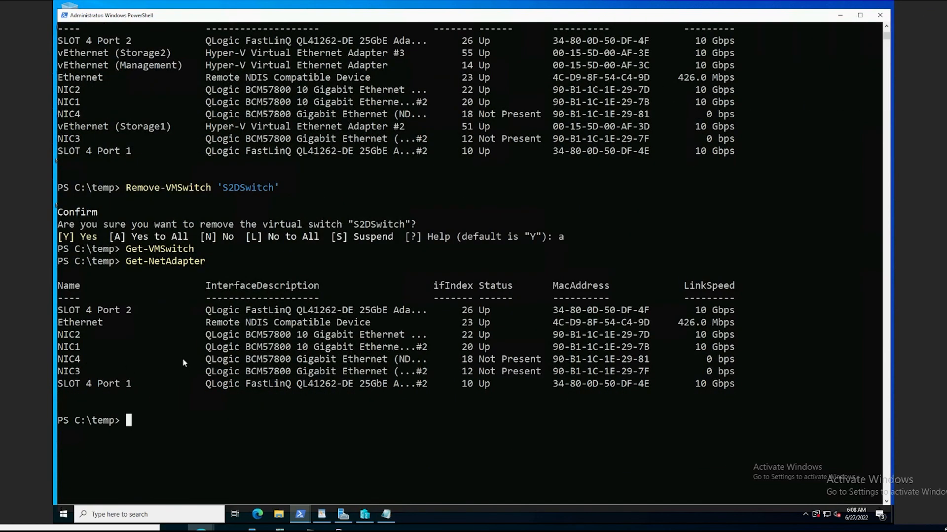
{"action": "mouse_move", "coordinate": [93, 376]}
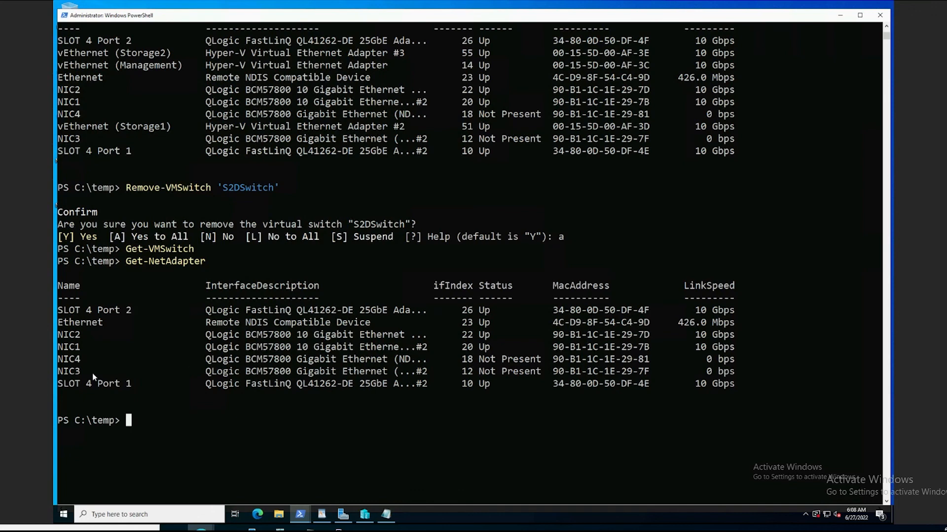